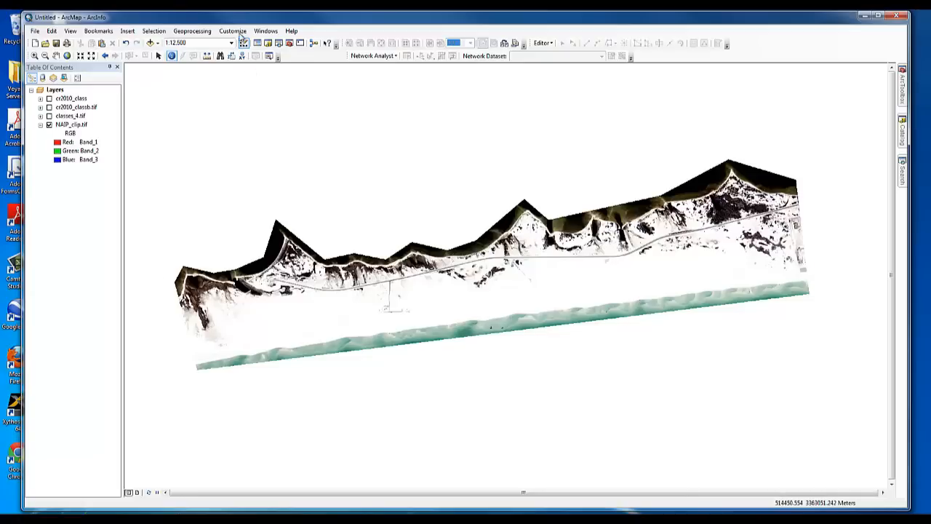
Step: Confirm Spatial Analyst is enabled in Customize > Extensions and close the dialog
click(233, 22)
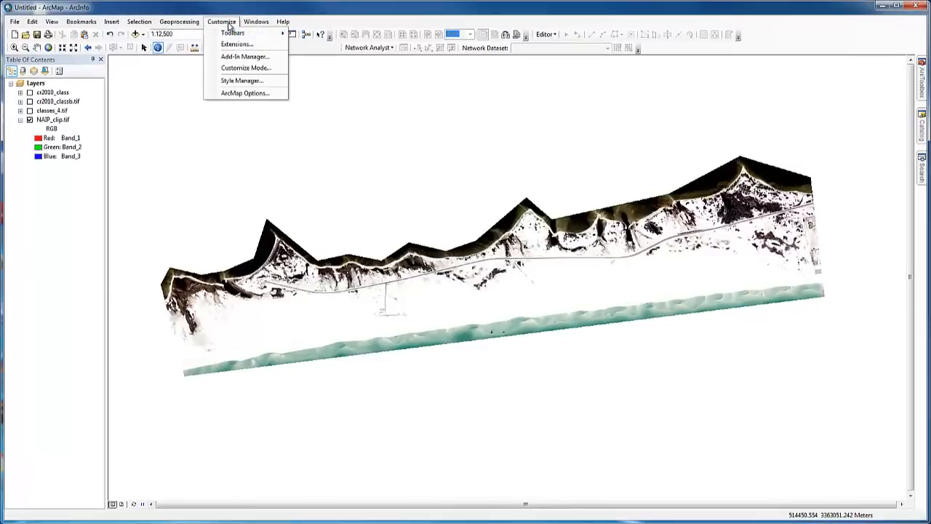
mouse_move(235, 44)
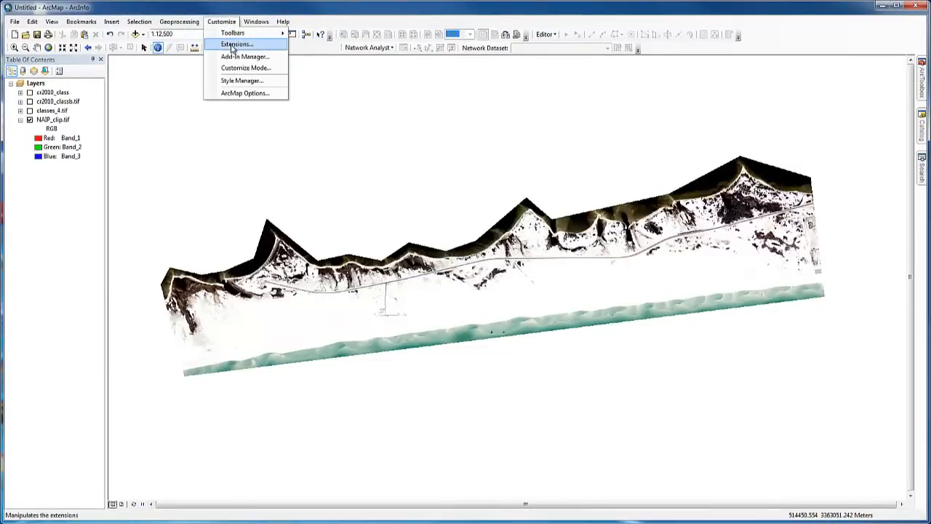
click(236, 44)
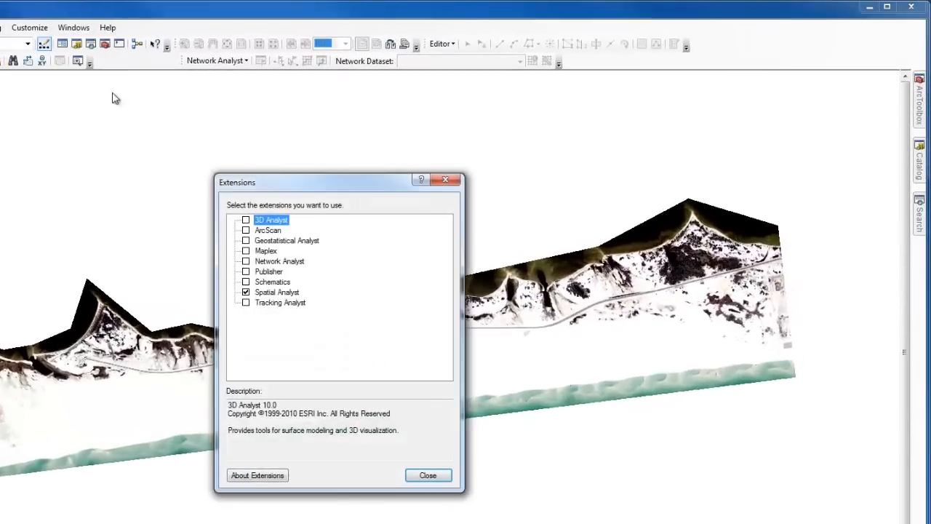
mouse_move(260, 301)
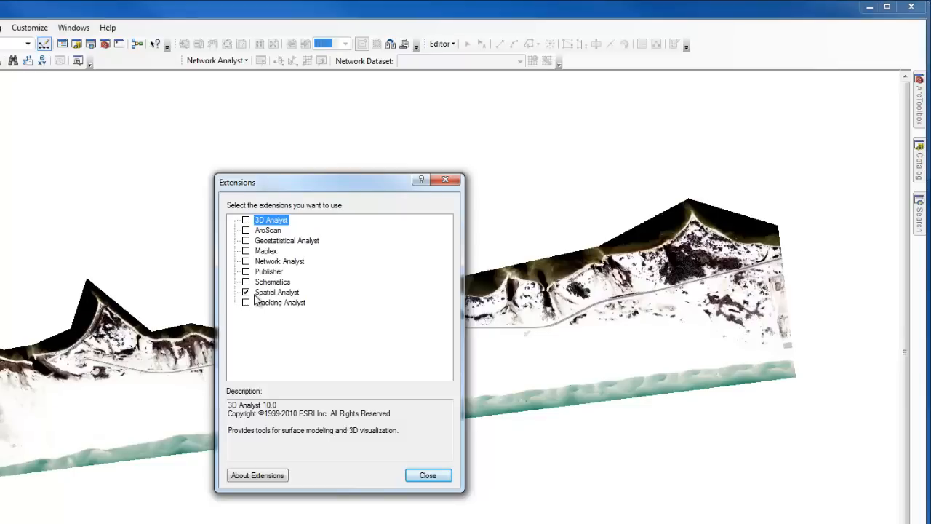
click(428, 474)
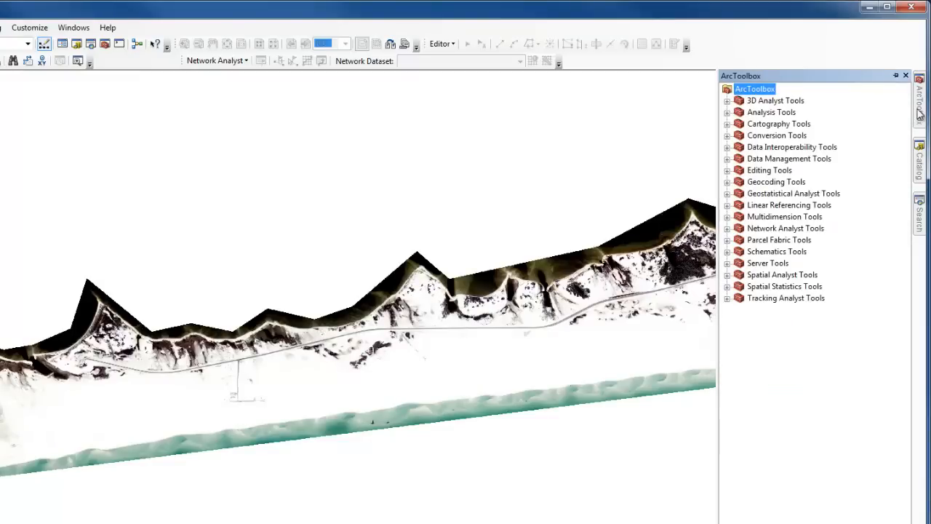
mouse_move(908, 116)
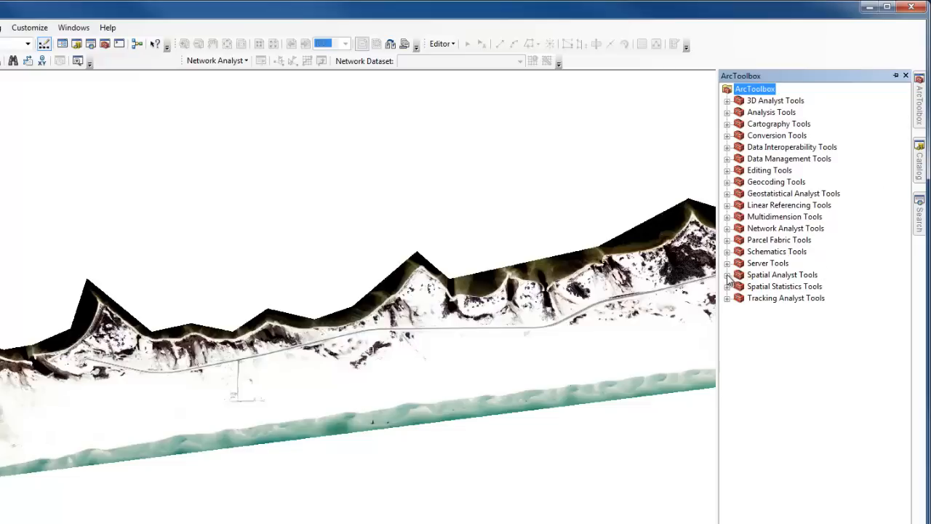
Step: Expand the Spatial Analyst Tools collection in ArcToolbox
click(727, 274)
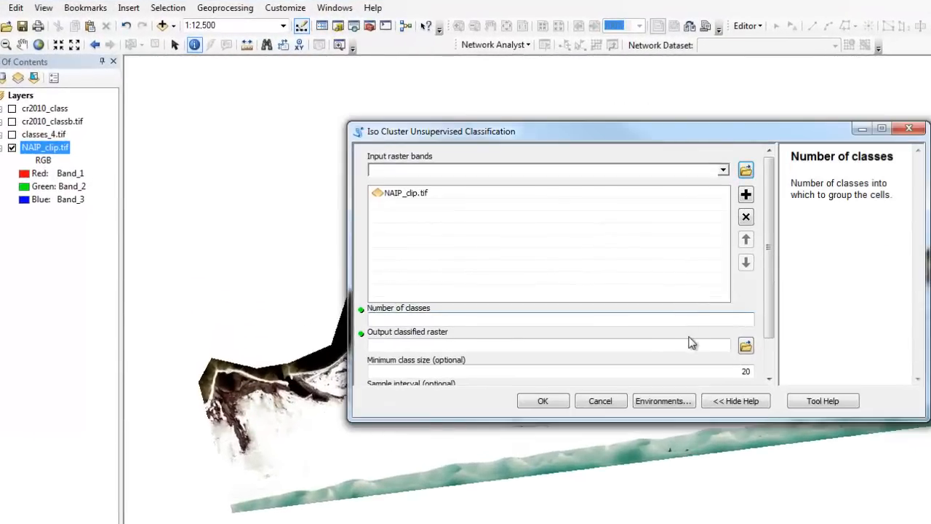
Step: Set 30 classes and save the output raster as t1 in the CR folder
text(30)
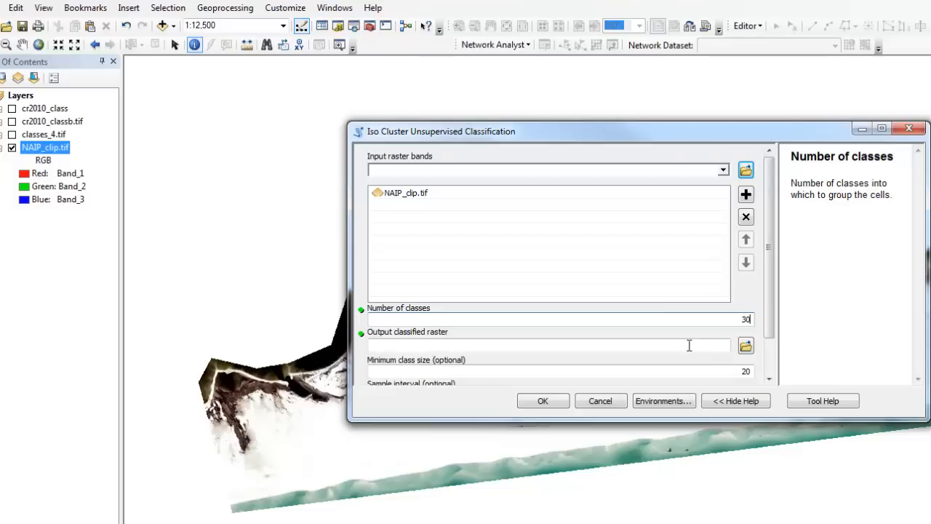
mouse_move(745, 344)
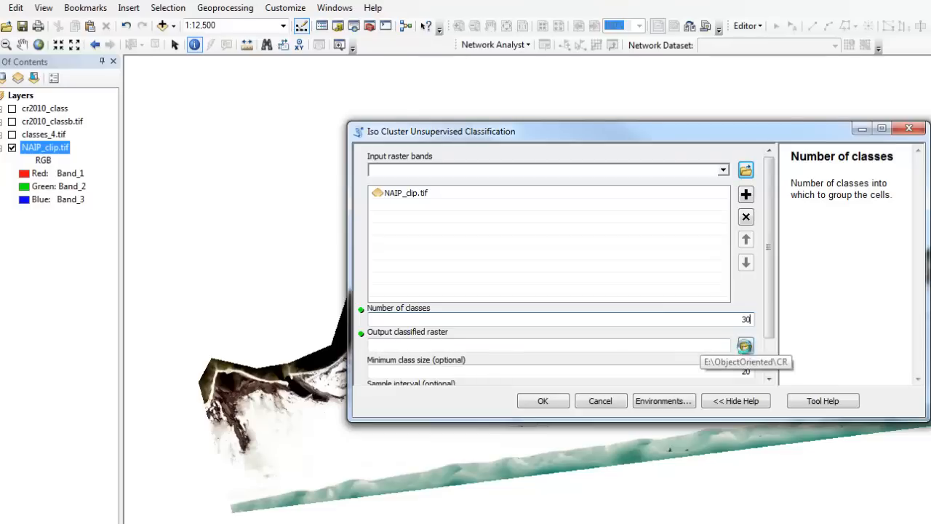
click(745, 346)
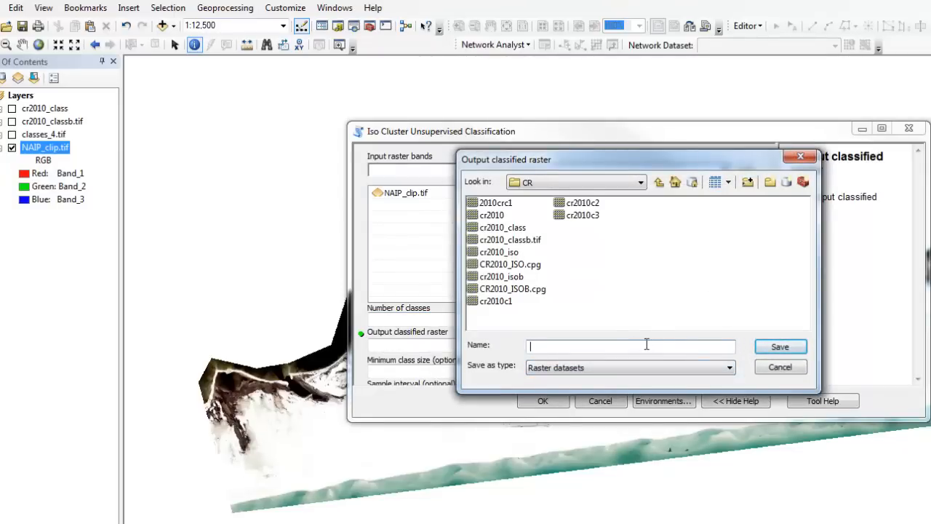
text(t1)
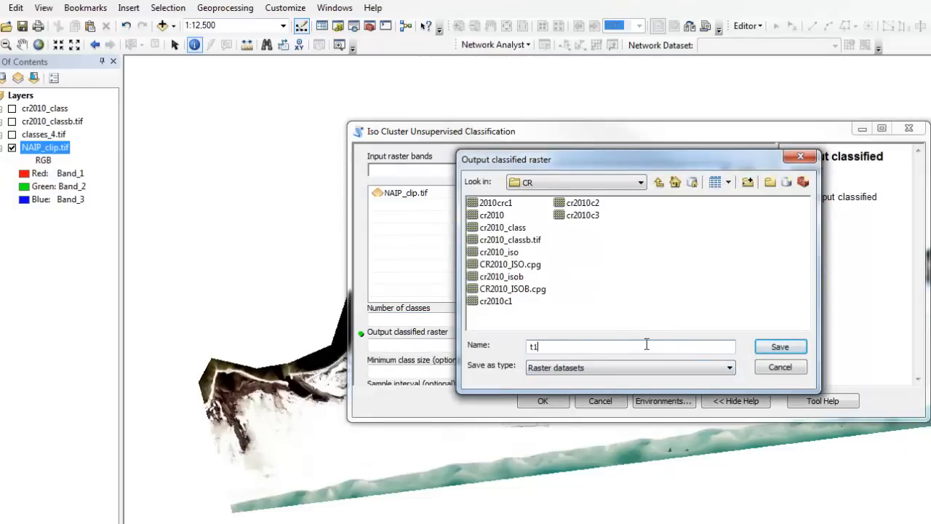
click(779, 346)
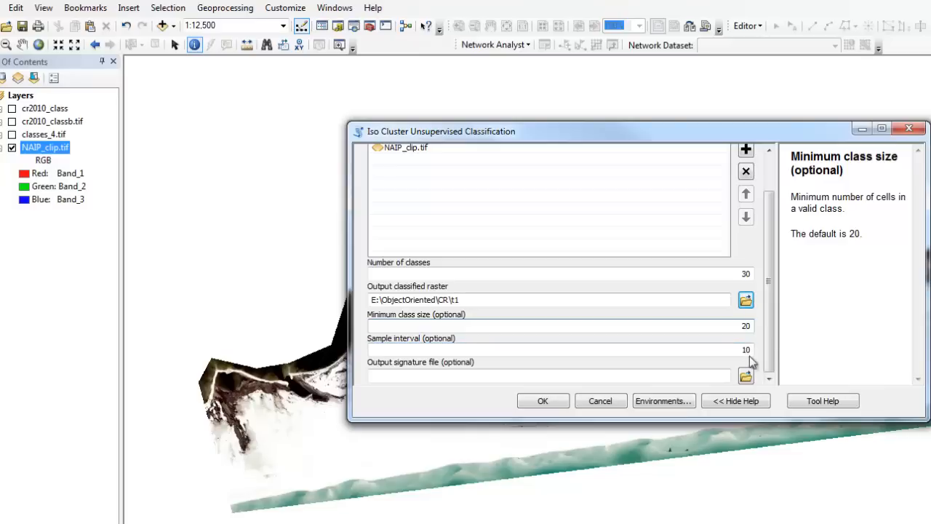
mouse_move(759, 341)
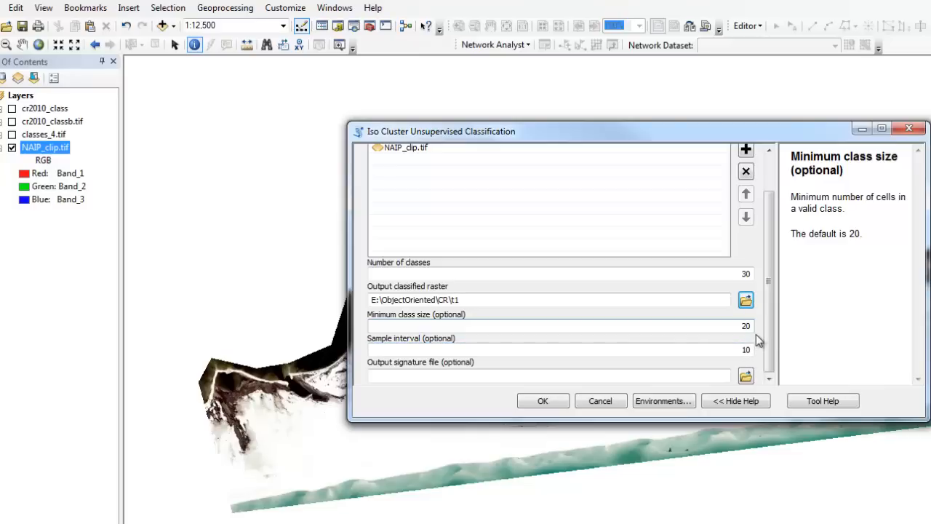
mouse_move(587, 398)
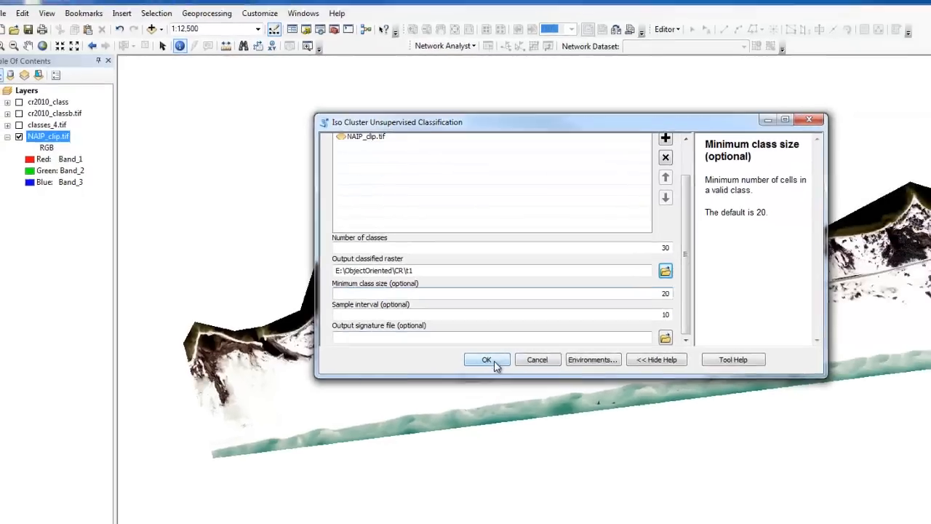
Step: Run Iso Cluster, turn on the cr2010_class layer and expand its class legend
click(486, 359)
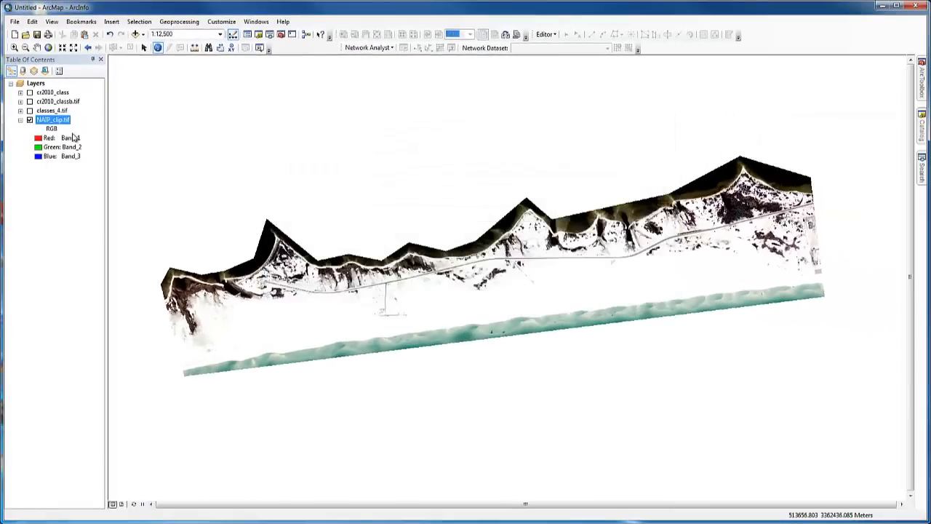
click(51, 93)
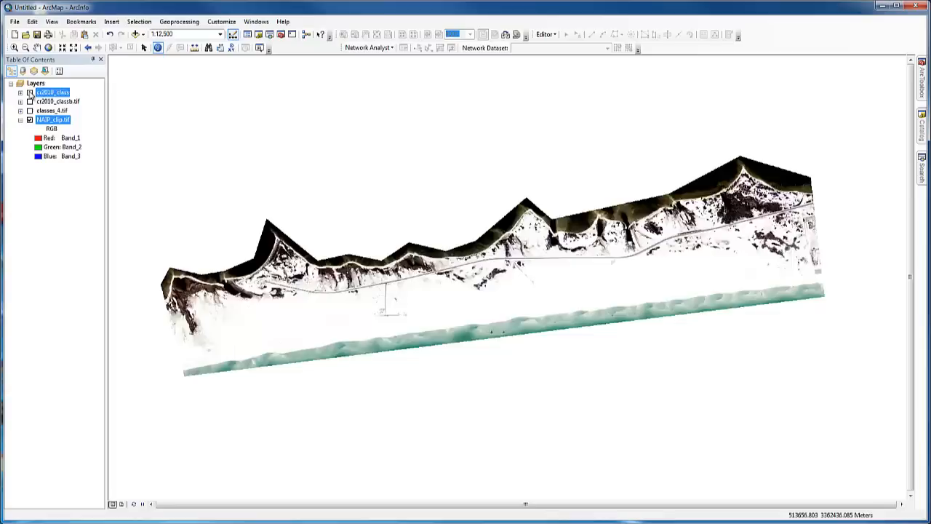
click(29, 93)
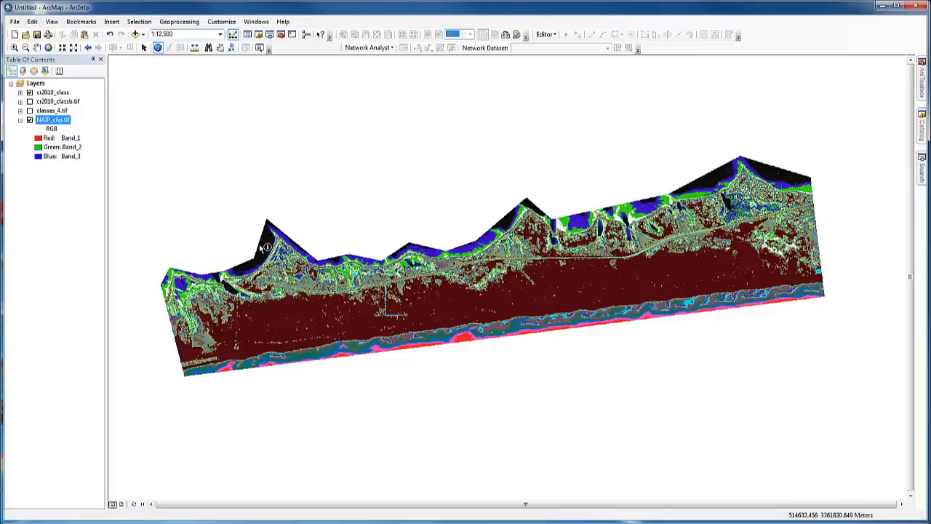
mouse_move(198, 318)
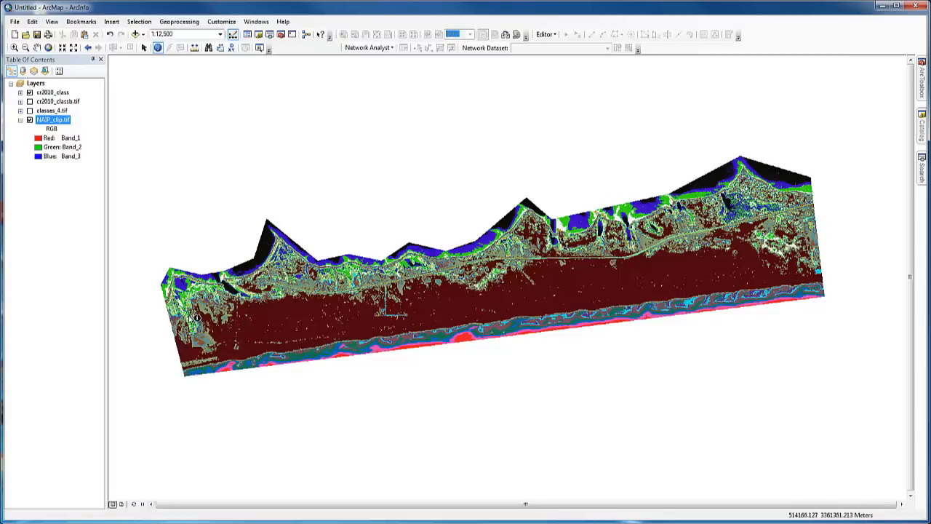
click(21, 93)
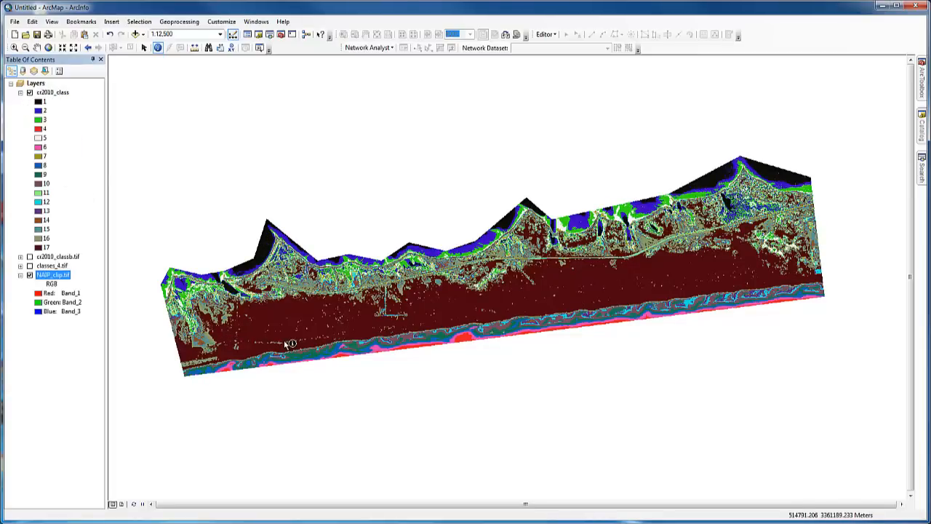
mouse_move(299, 342)
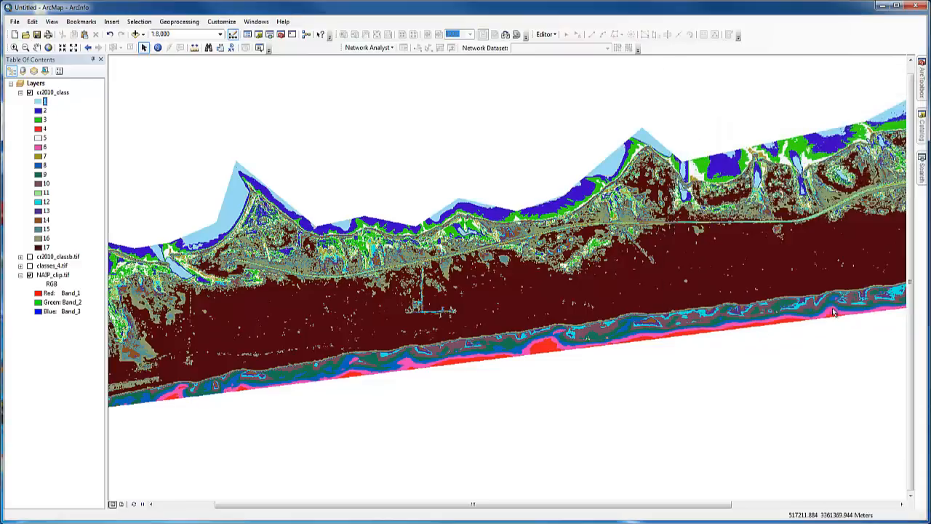
mouse_move(61, 119)
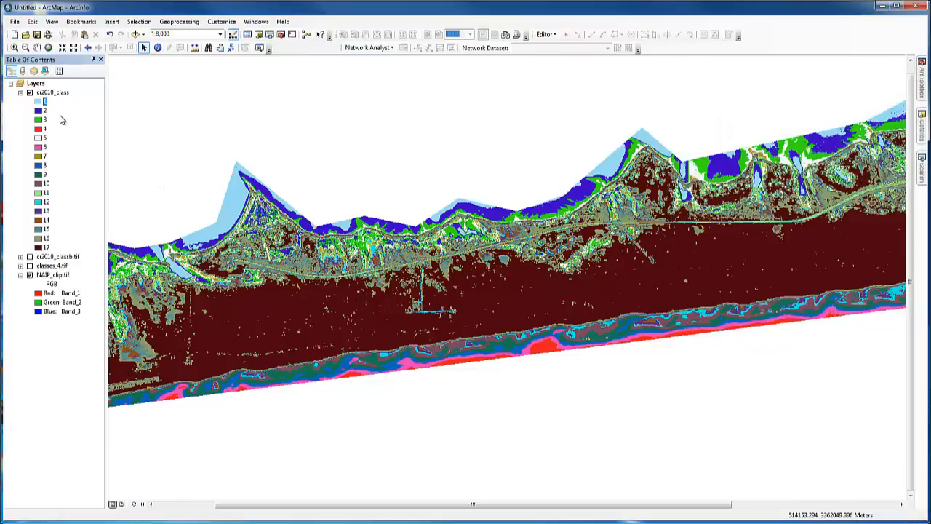
Step: Make the class 3 fill colour red via the Symbol Selector
double_click(37, 119)
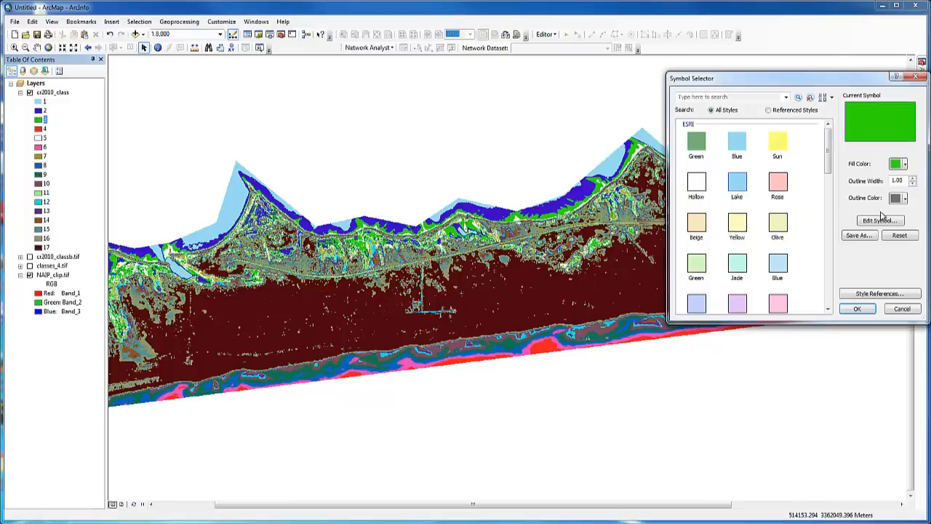
click(896, 163)
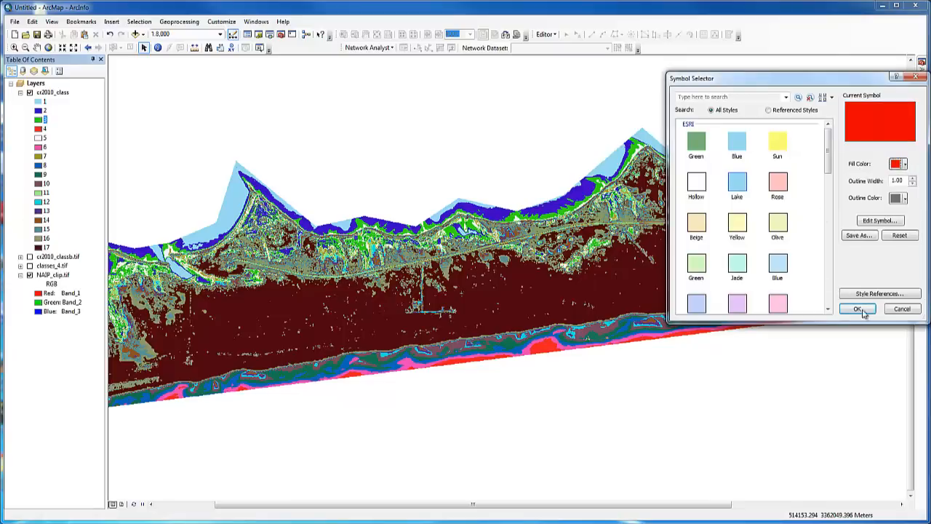
click(856, 308)
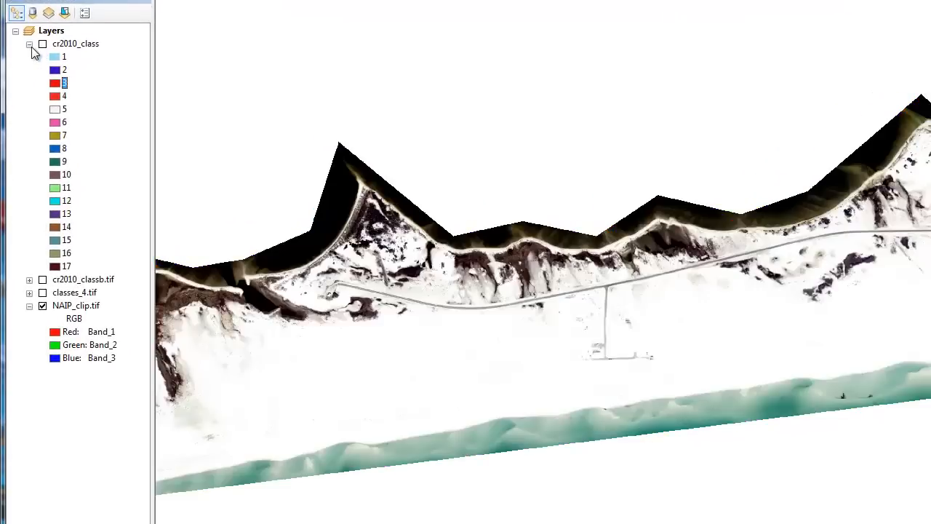
click(30, 43)
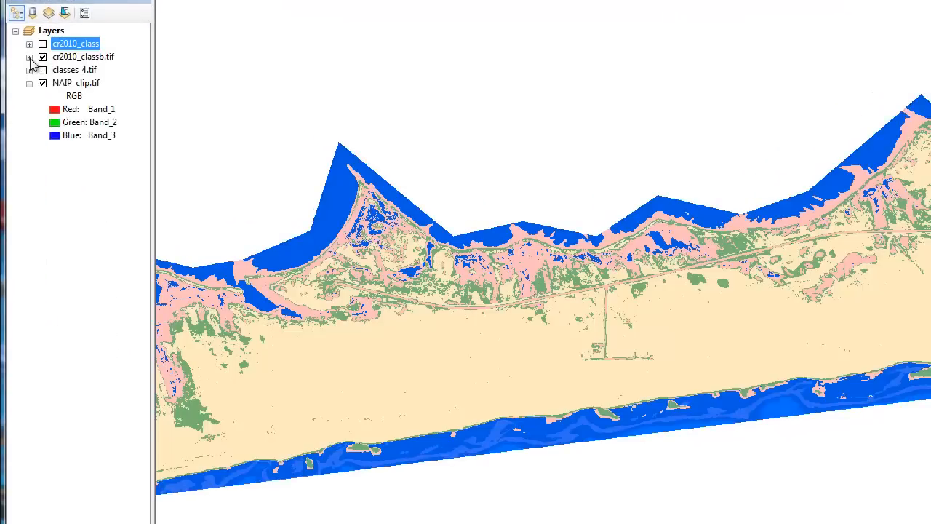
click(29, 57)
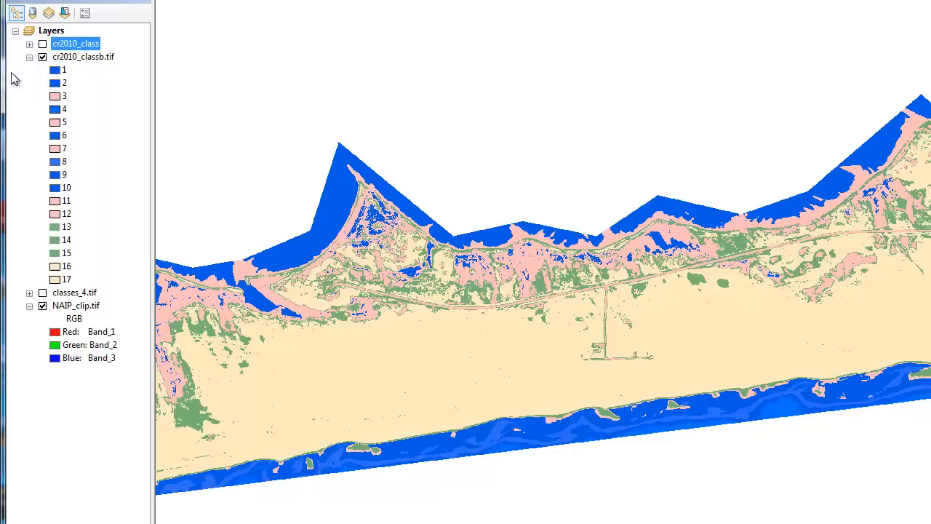
mouse_move(87, 89)
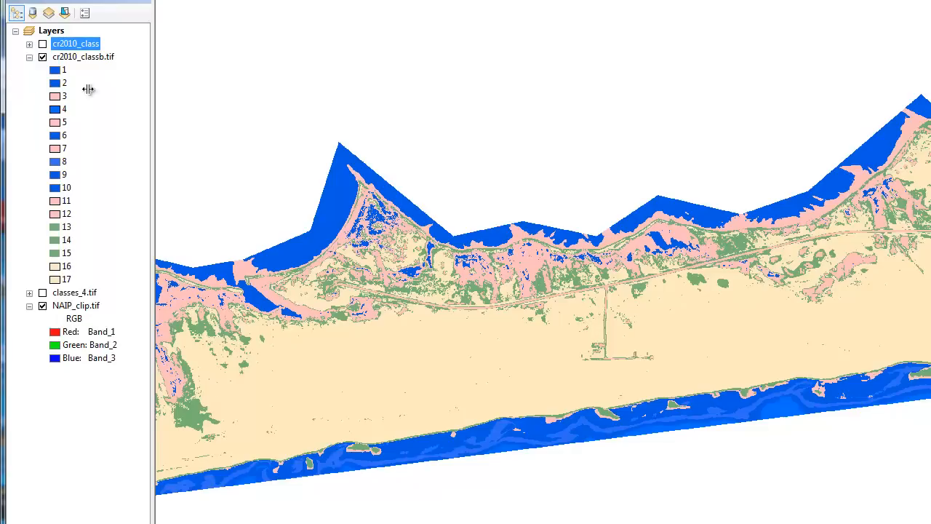
mouse_move(250, 282)
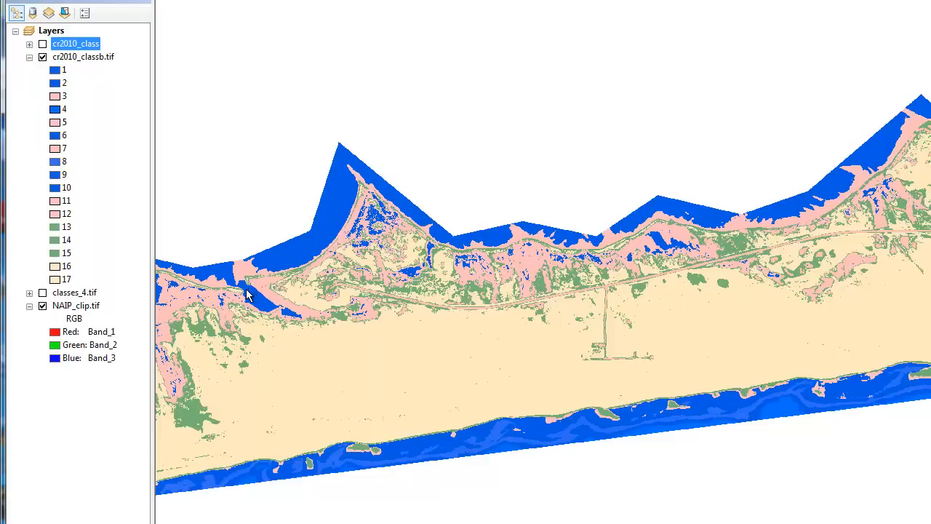
mouse_move(629, 356)
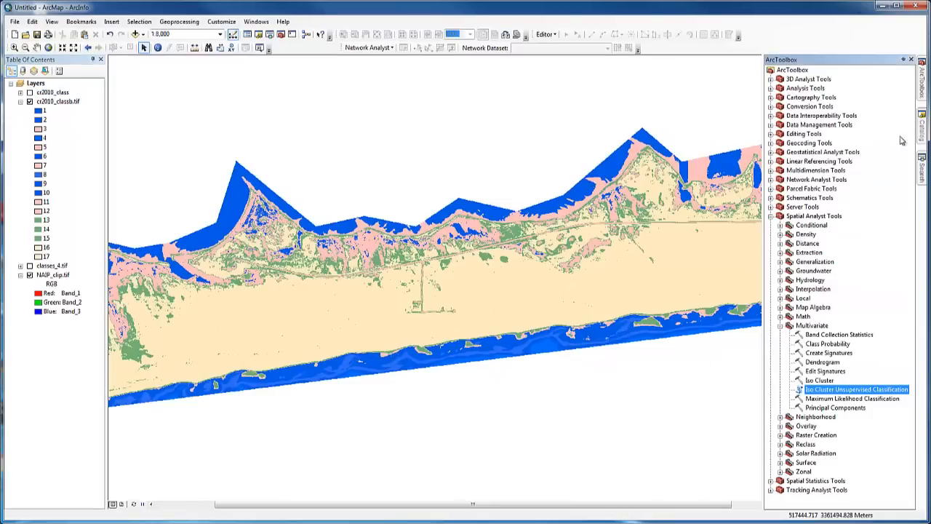
Step: Launch Reclassify from Spatial Analyst Tools > Reclass
click(780, 326)
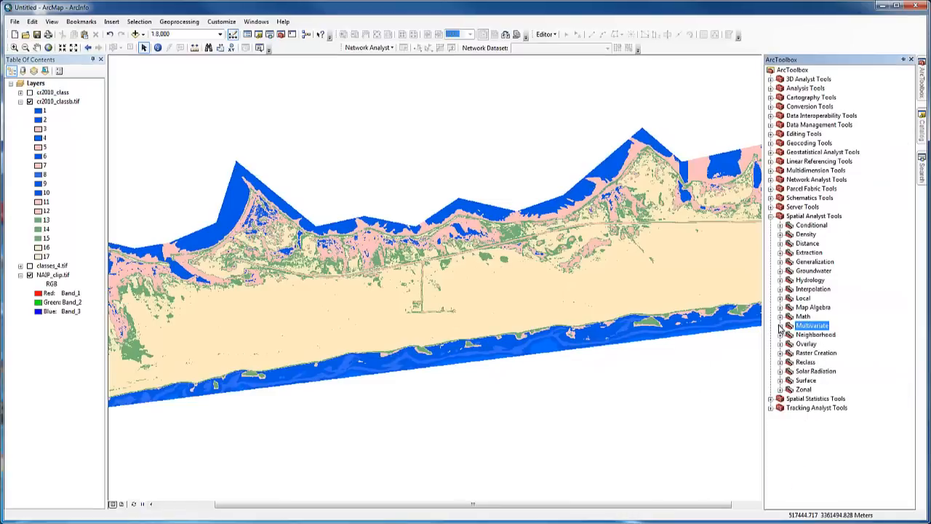
click(779, 361)
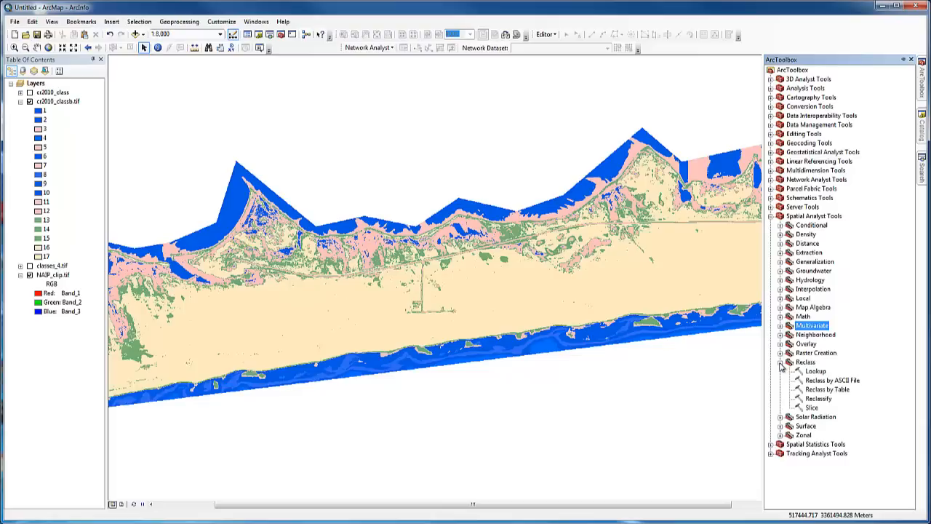
mouse_move(820, 402)
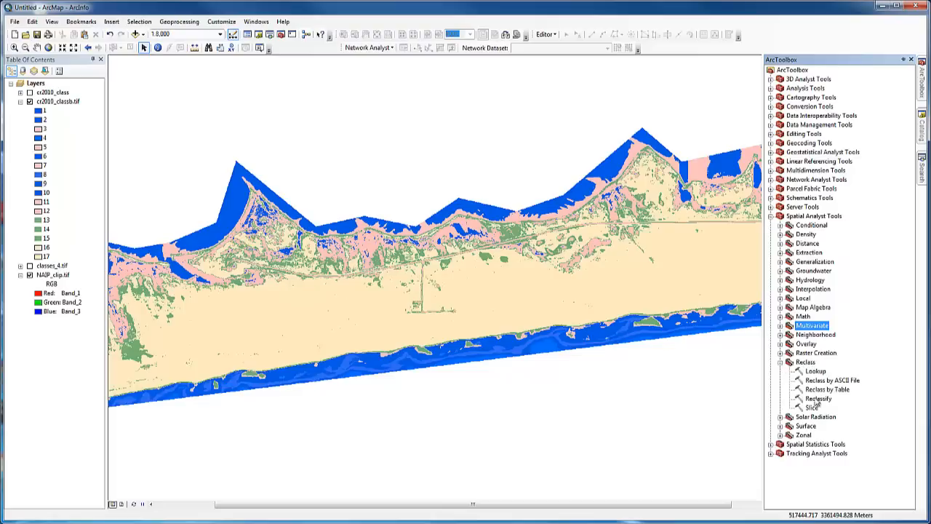
double_click(817, 399)
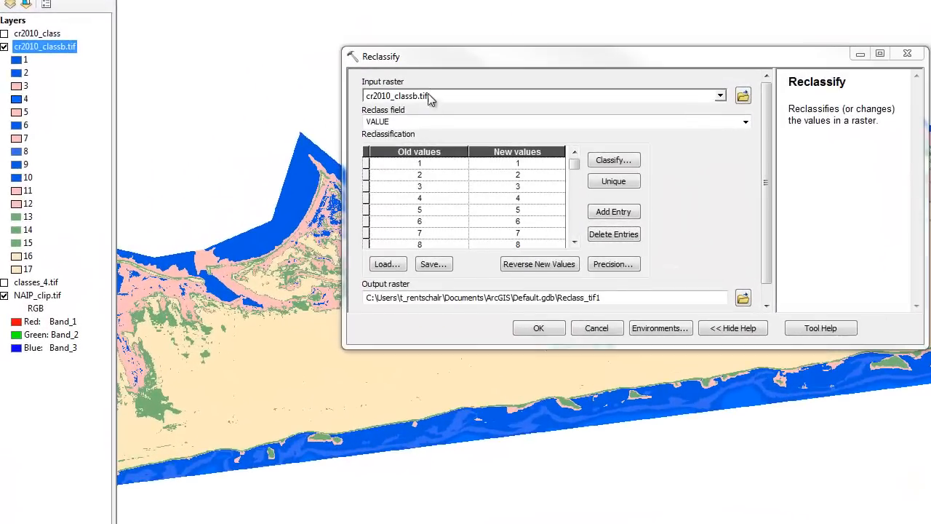
Step: Regroup the class values in the remap table into new values 1 and 2
click(553, 122)
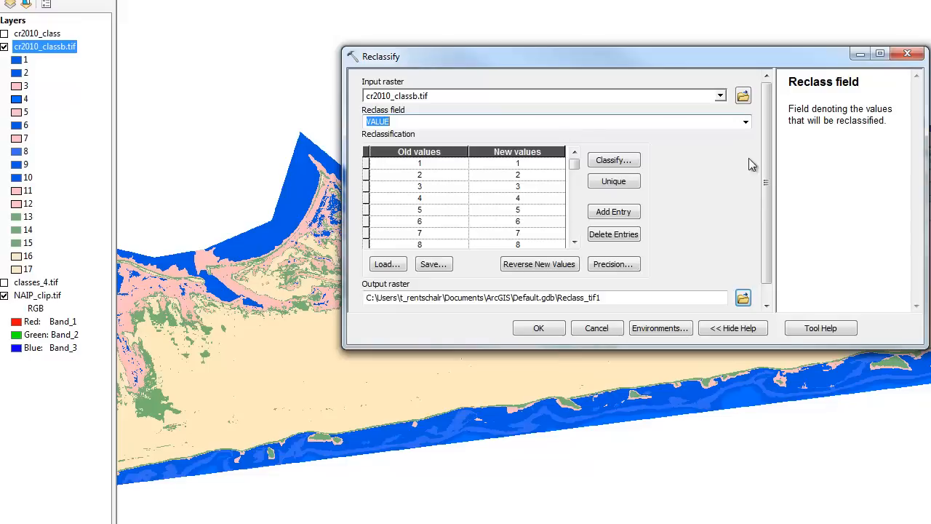
click(518, 163)
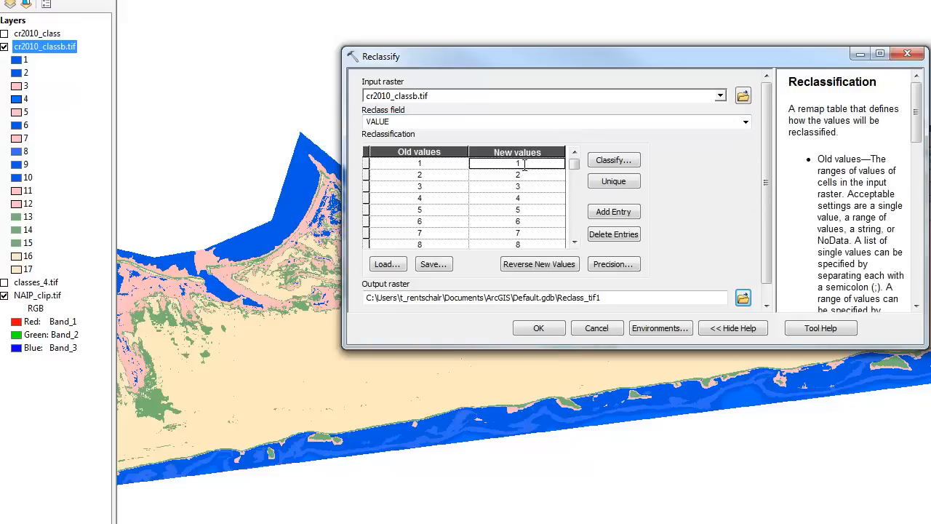
click(518, 163)
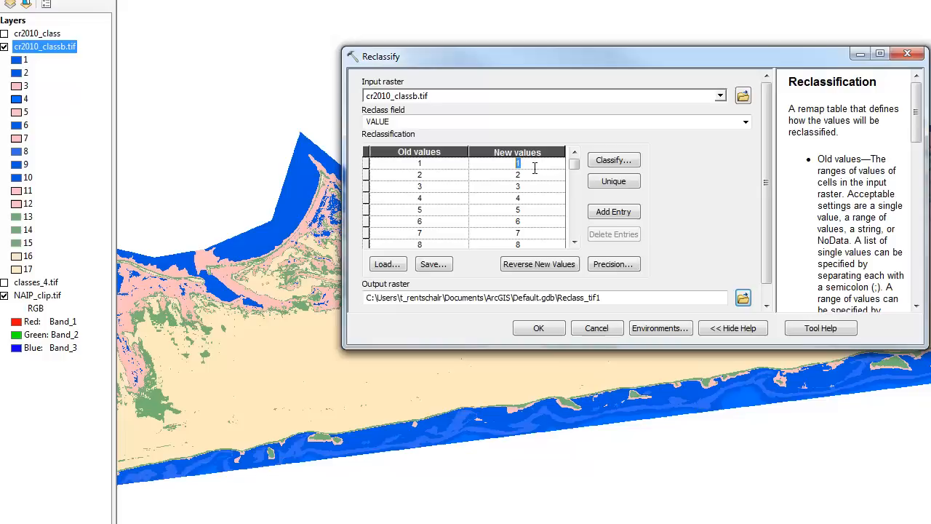
click(517, 175)
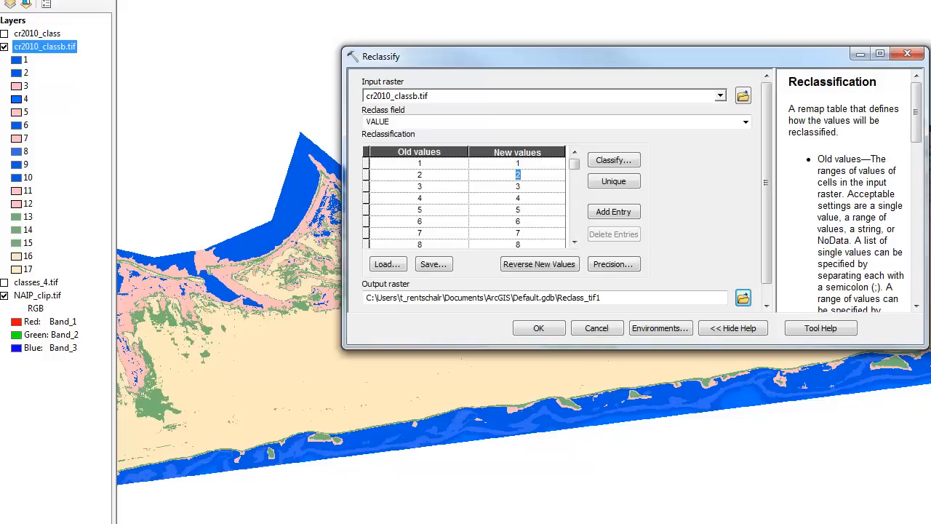
mouse_move(500, 139)
text(1)
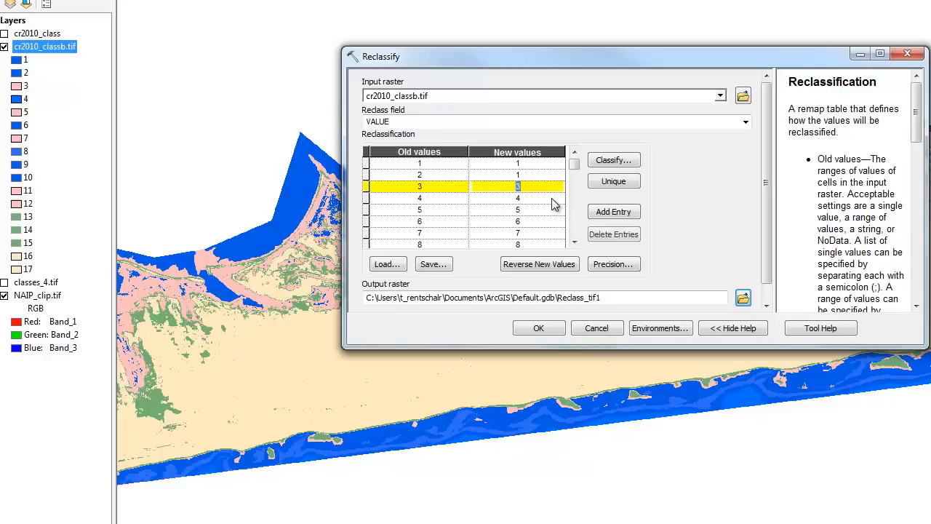
text(2)
click(517, 243)
text(1)
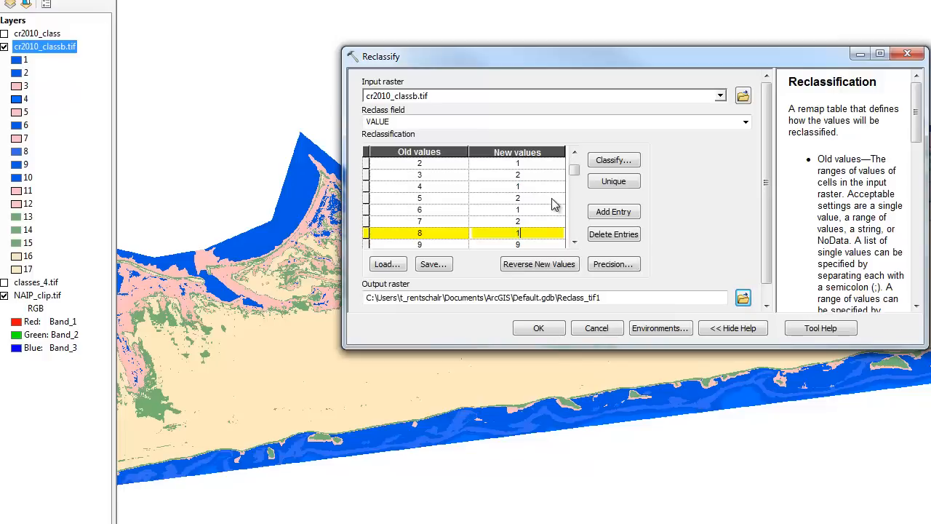
scroll(down, 3)
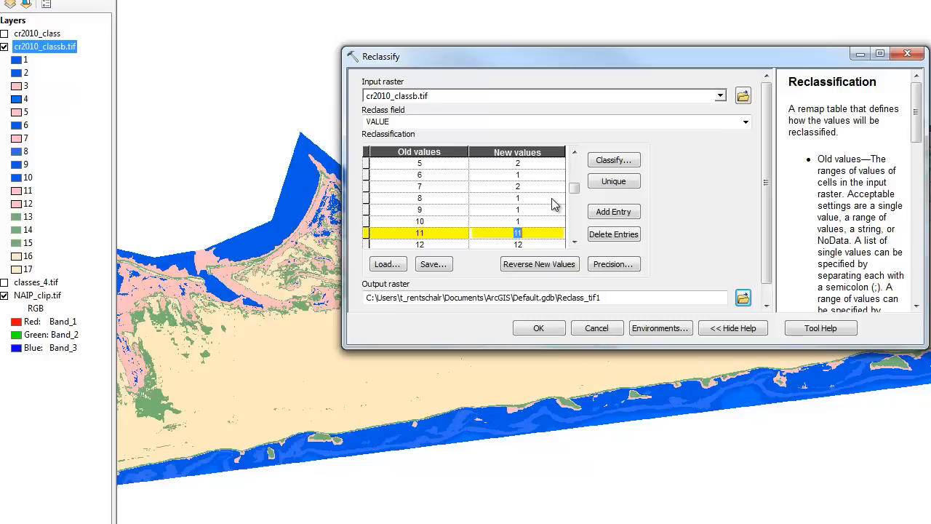
scroll(down, 3)
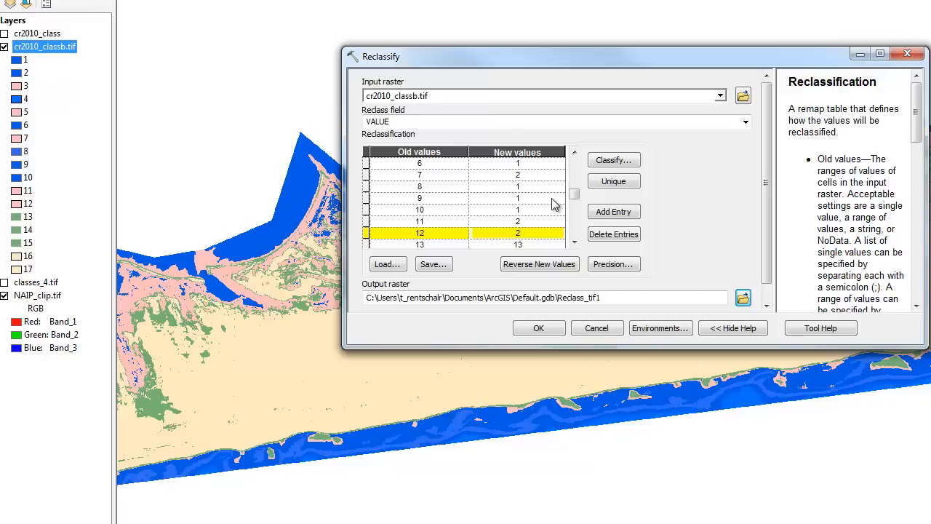
scroll(down, 3)
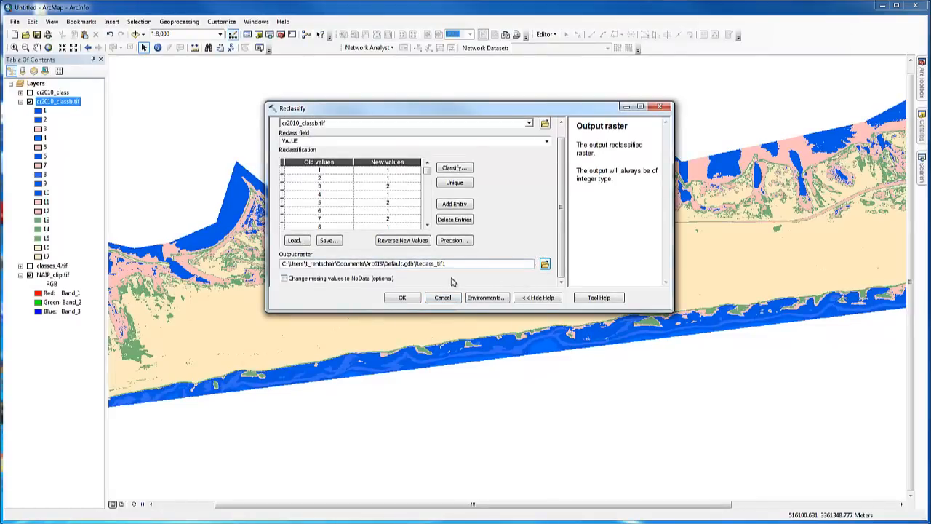
Step: Send missing values to NoData, then cancel Reclassify without running it
click(284, 280)
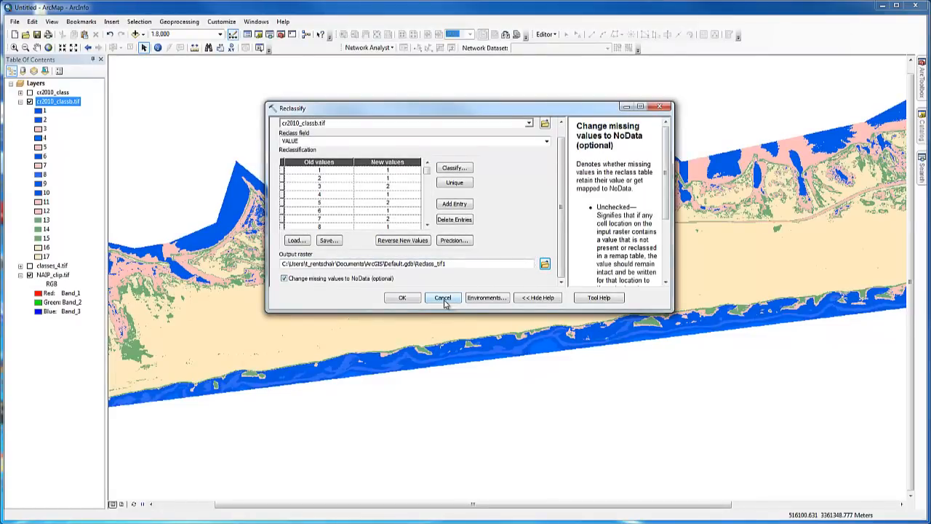
click(443, 297)
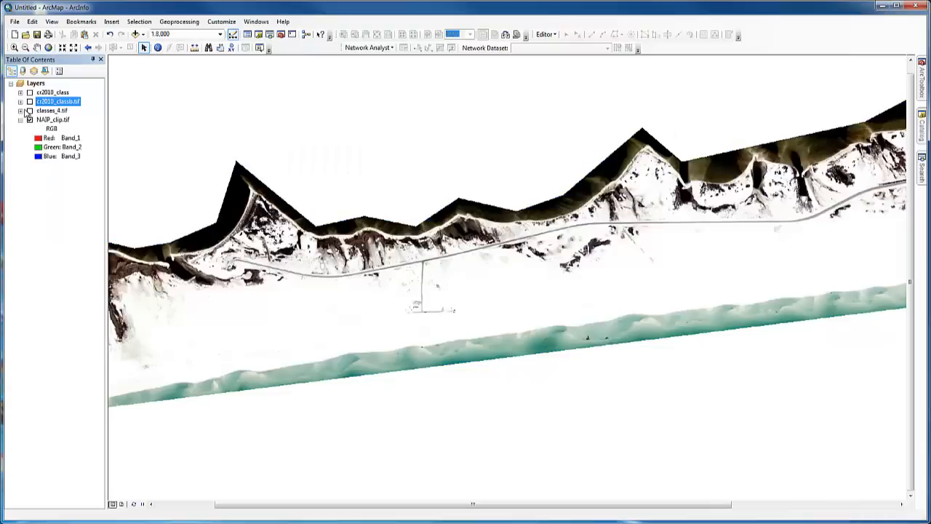
Step: Display classes_4.tif and launch Raster to Polygon from Conversion Tools > From Raster
click(29, 119)
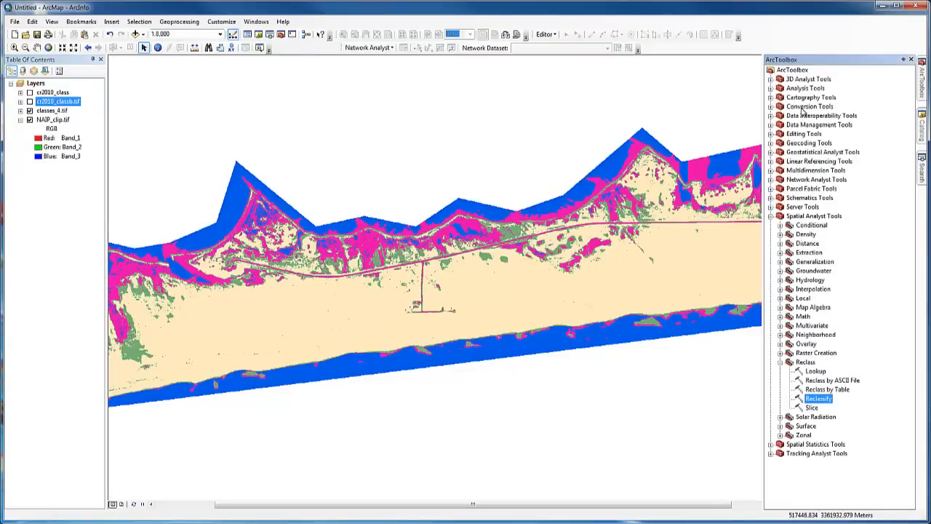
click(771, 107)
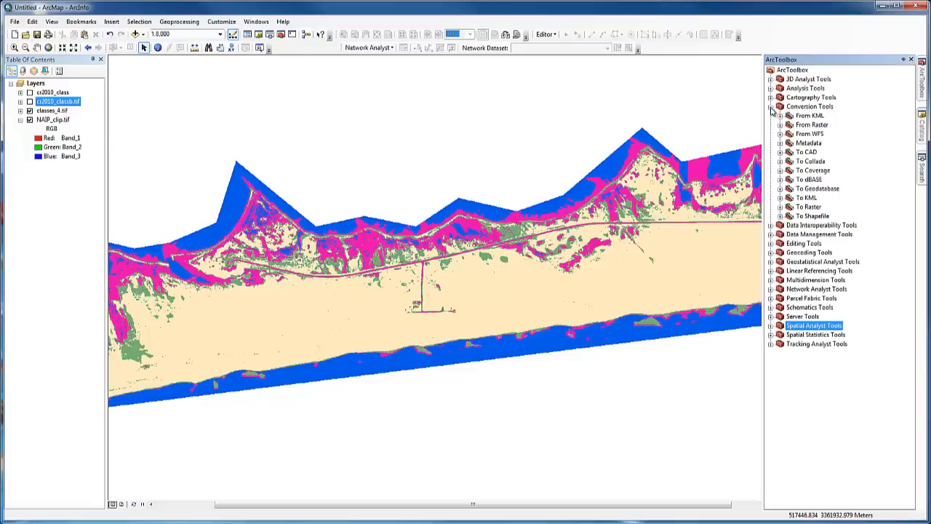
click(779, 125)
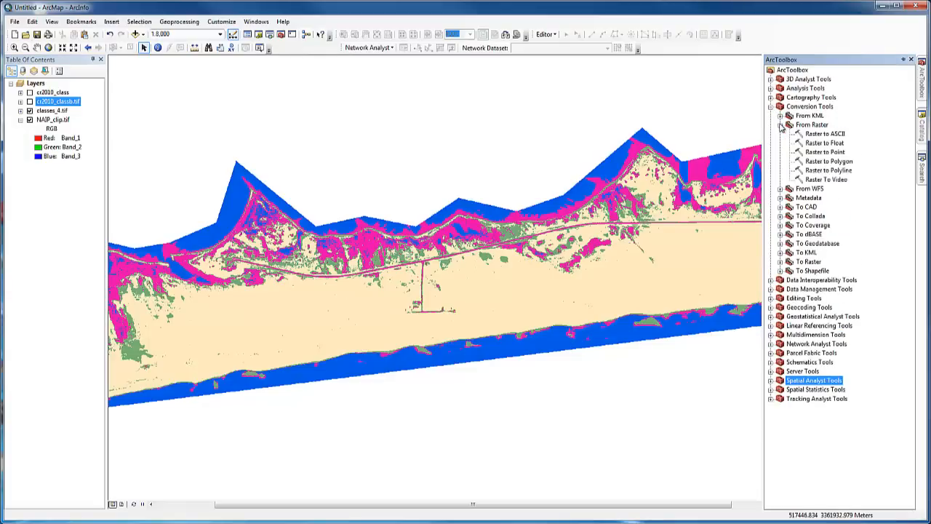
click(829, 160)
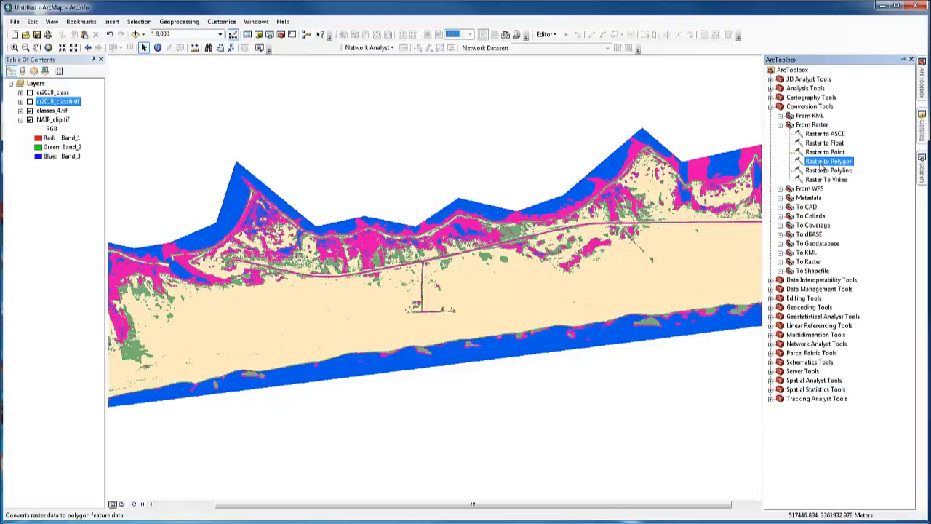
double_click(829, 160)
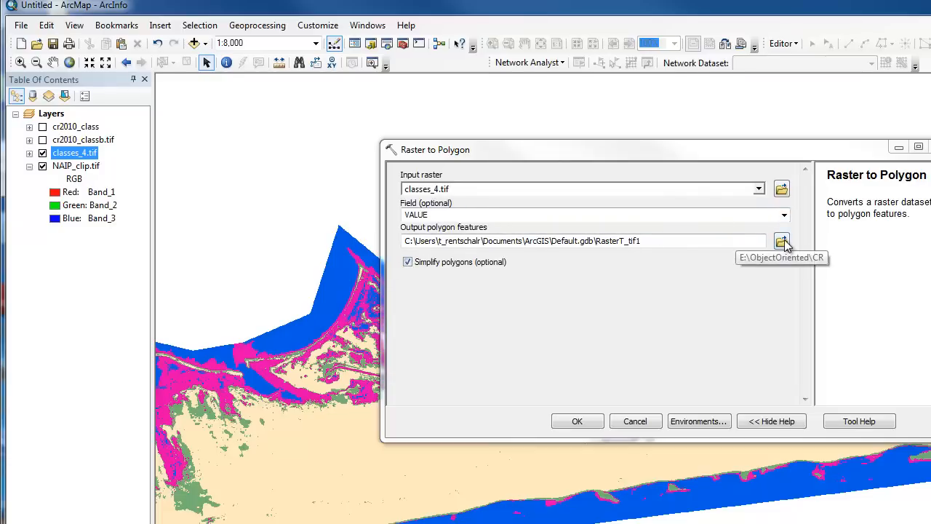
Step: Save the output polygon shapefile as rast_pol.shp in the CR folder
click(782, 241)
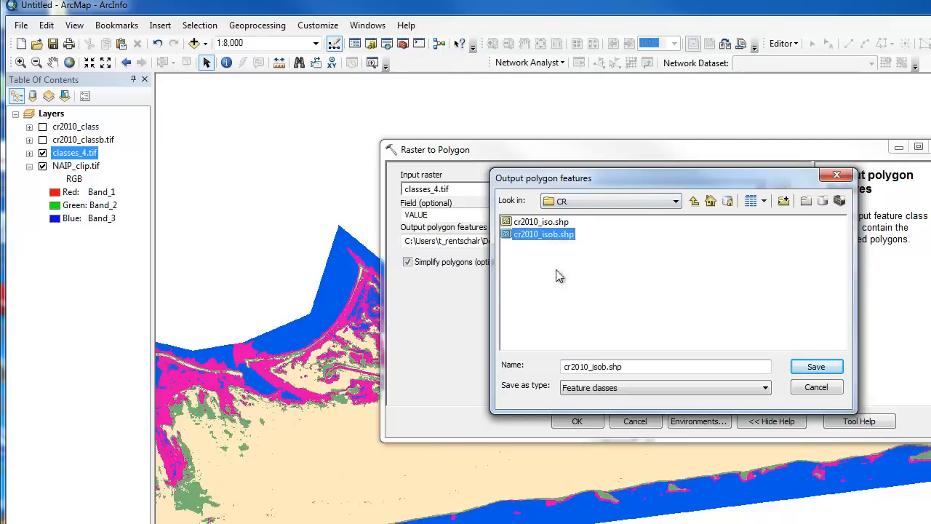
click(666, 367)
text(r)
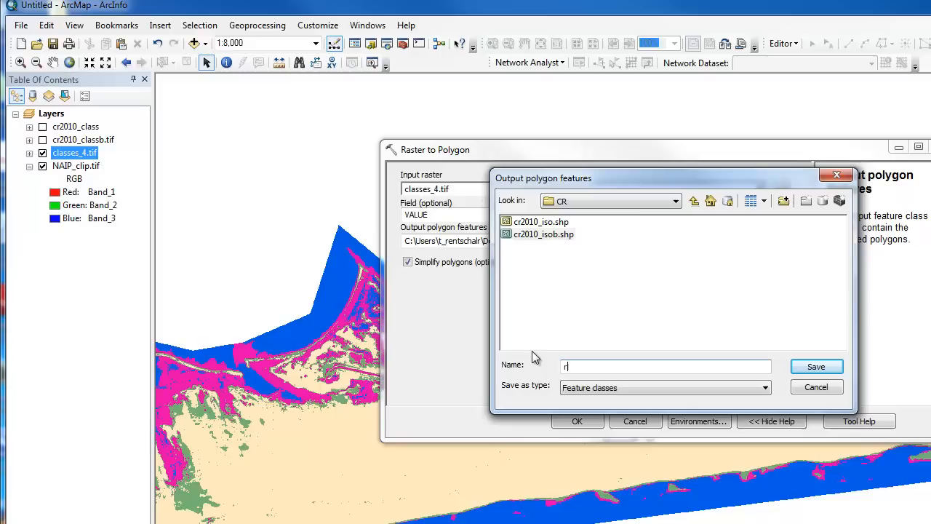
text(ast)
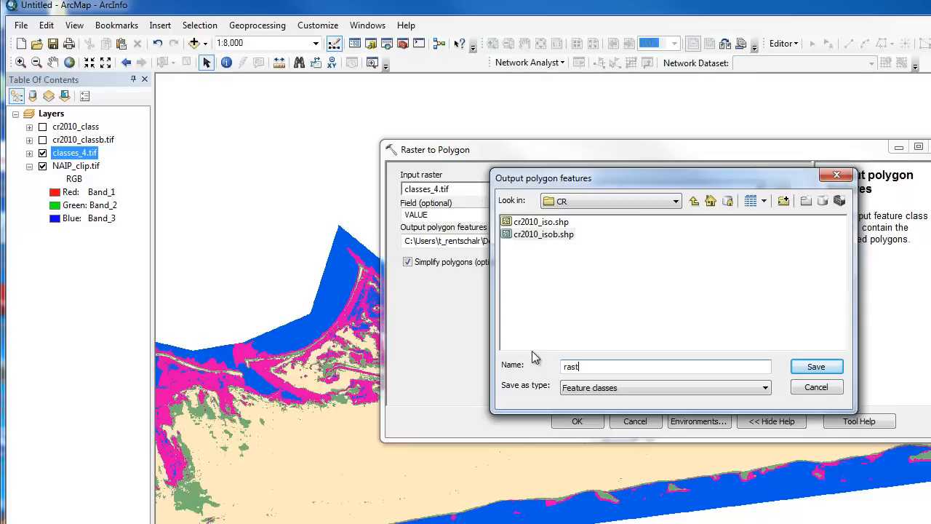
text(_pol)
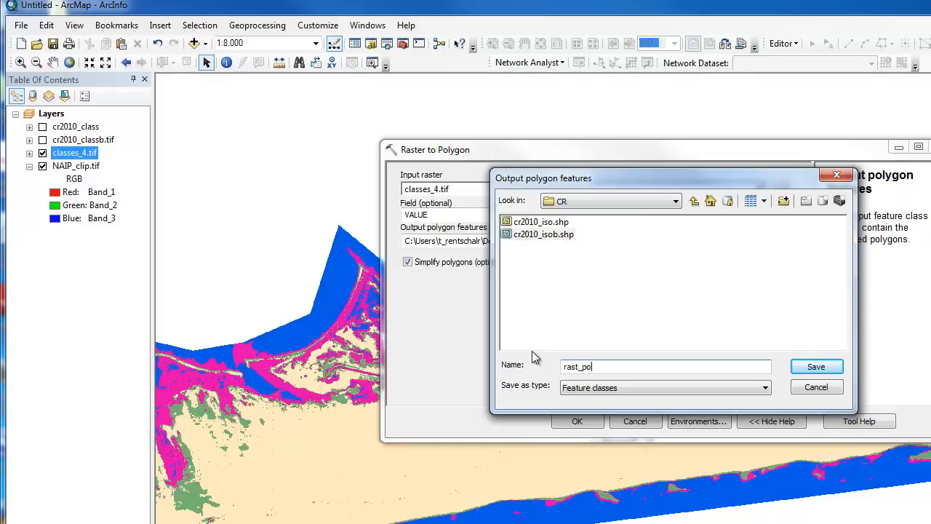
click(814, 367)
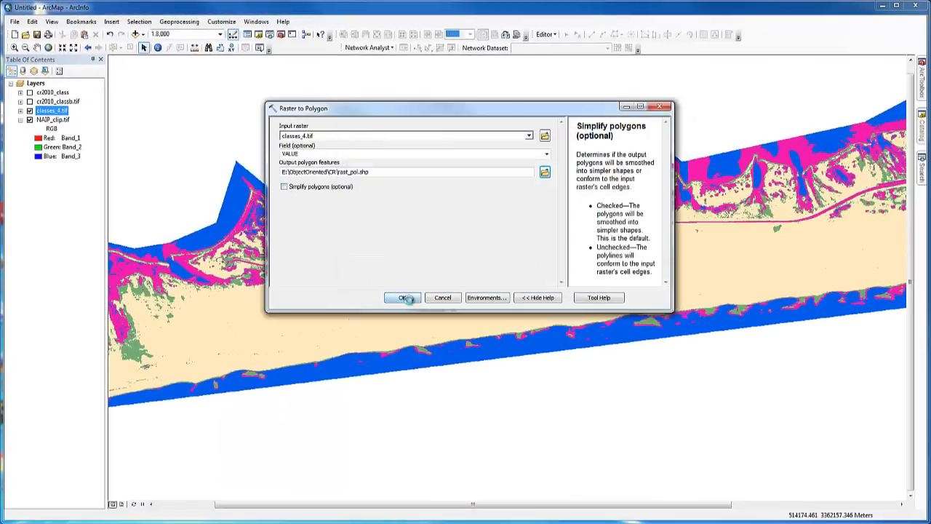
Step: Run the conversion, then start an editing session on the rast_pol layer
click(402, 296)
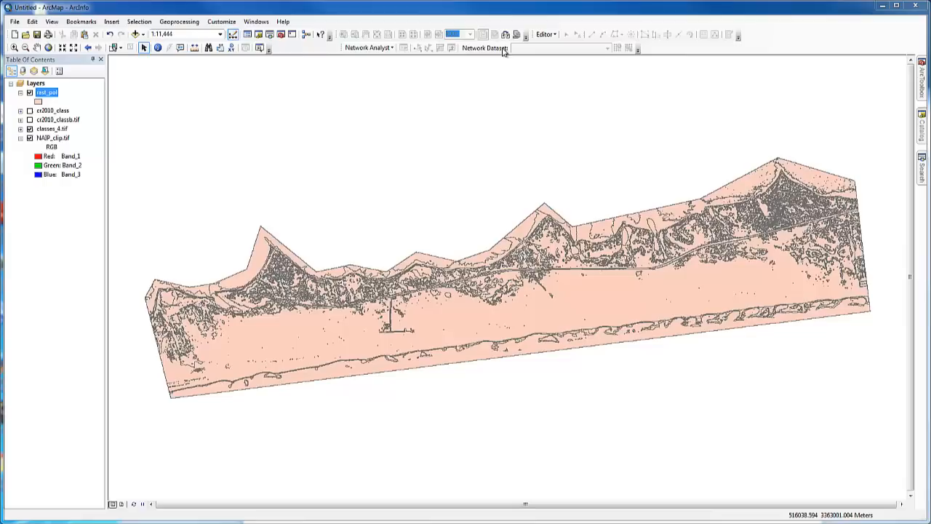
mouse_move(596, 42)
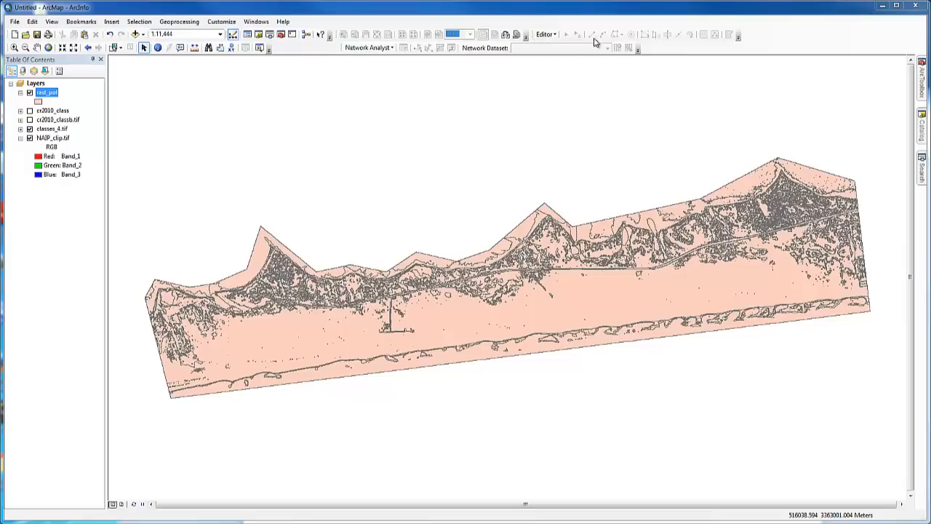
mouse_move(791, 41)
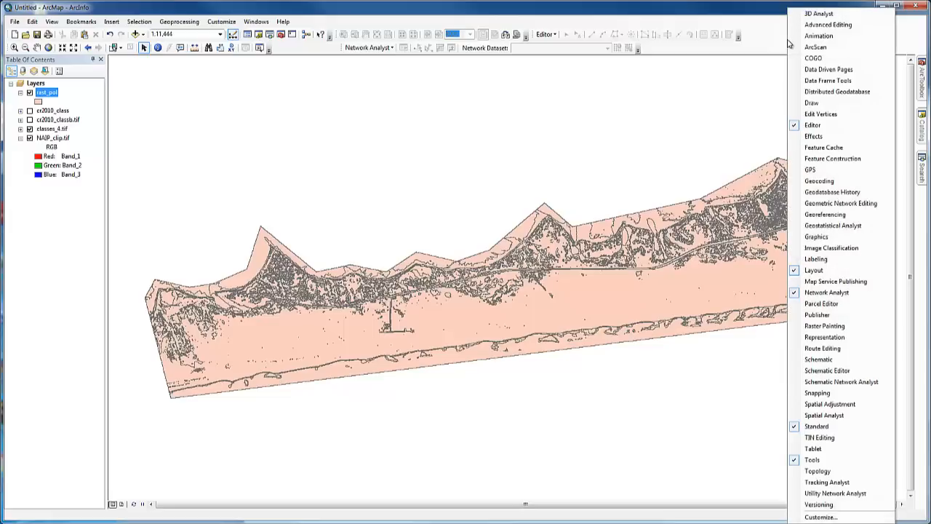
mouse_move(811, 125)
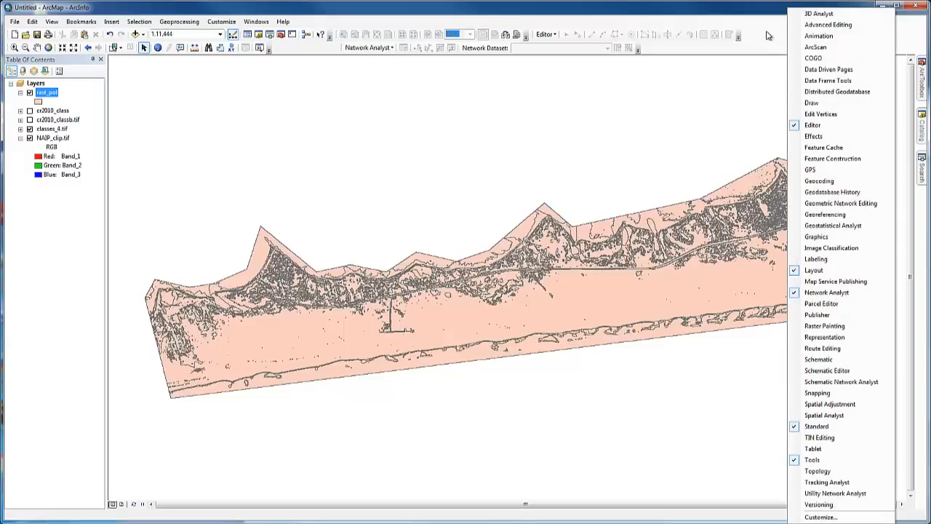
click(544, 35)
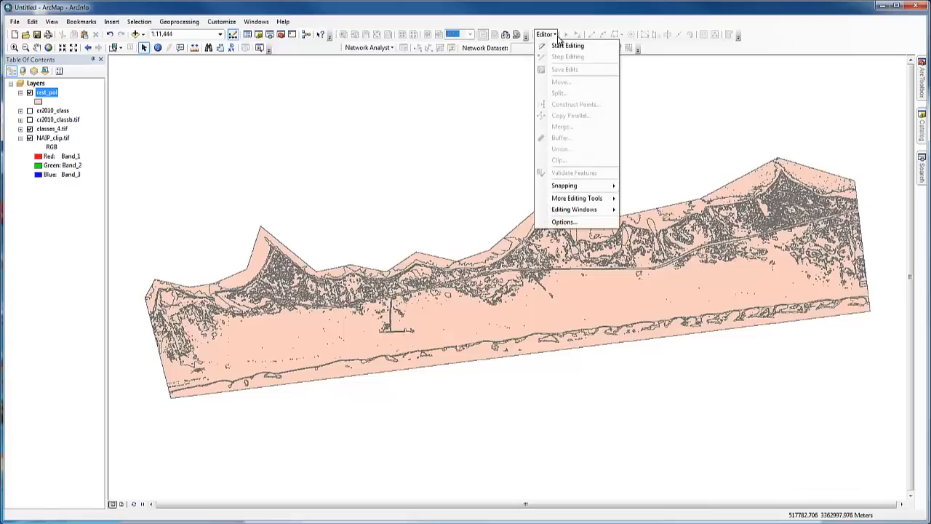
mouse_move(567, 45)
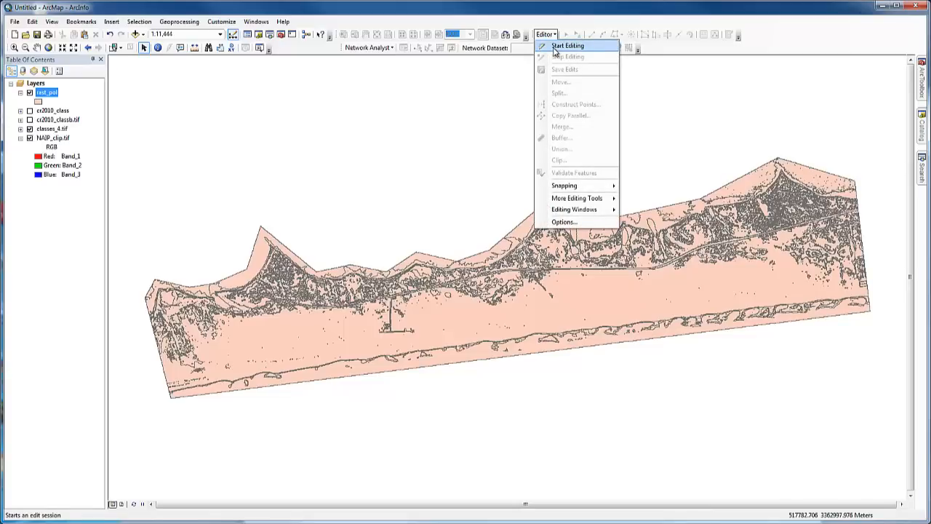
click(568, 45)
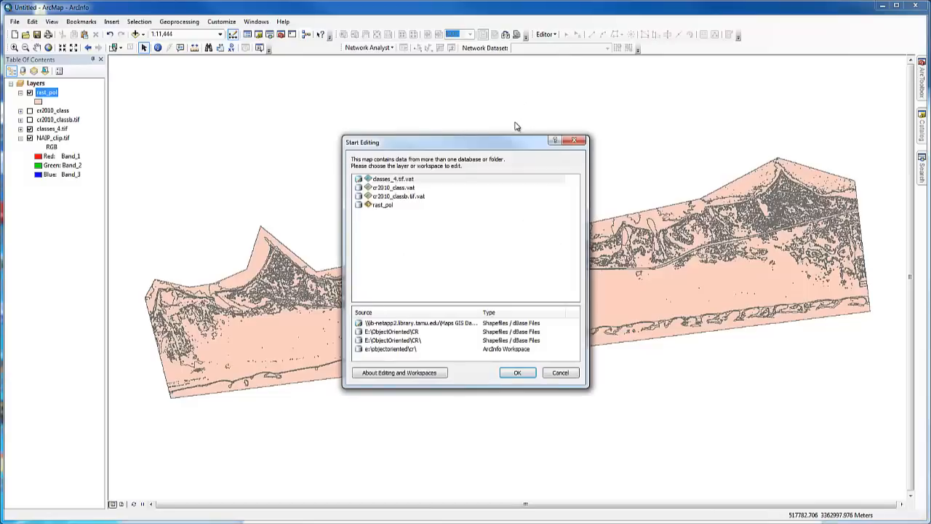
mouse_move(410, 212)
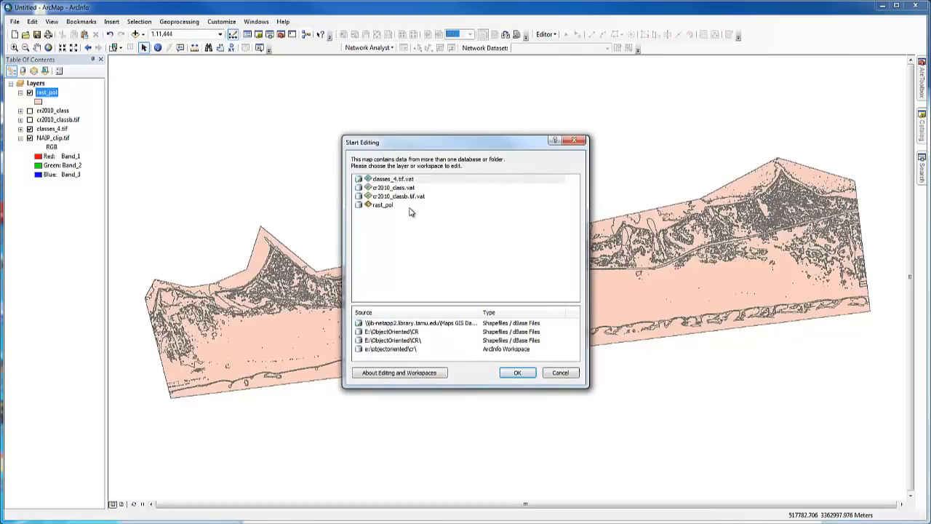
click(383, 203)
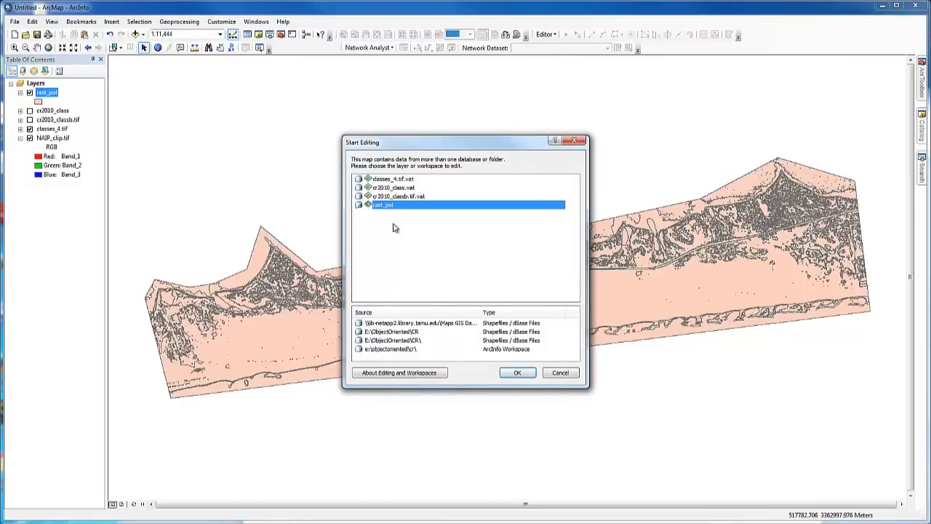
click(518, 373)
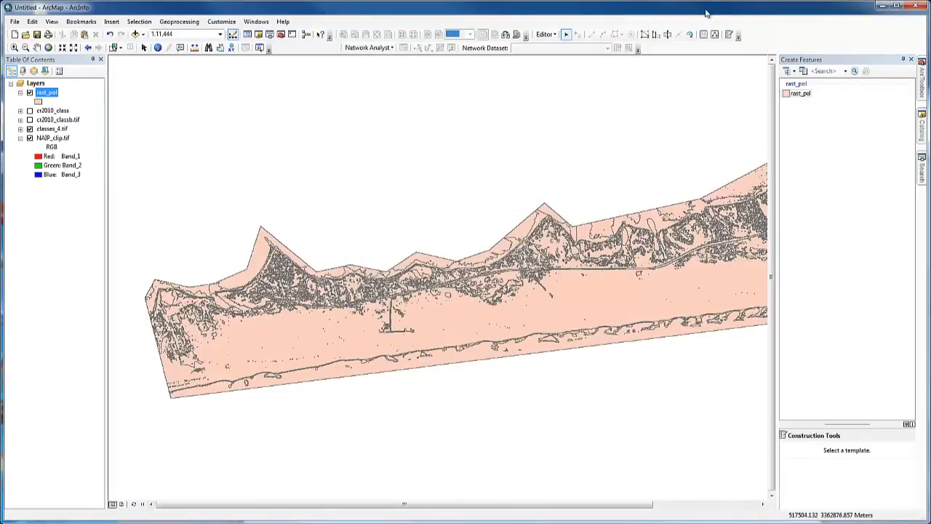
mouse_move(666, 35)
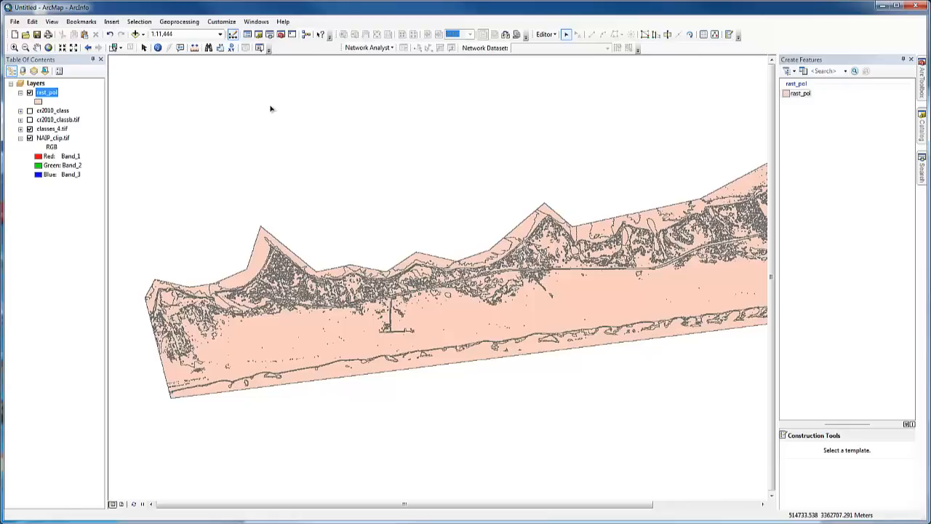
mouse_move(49, 96)
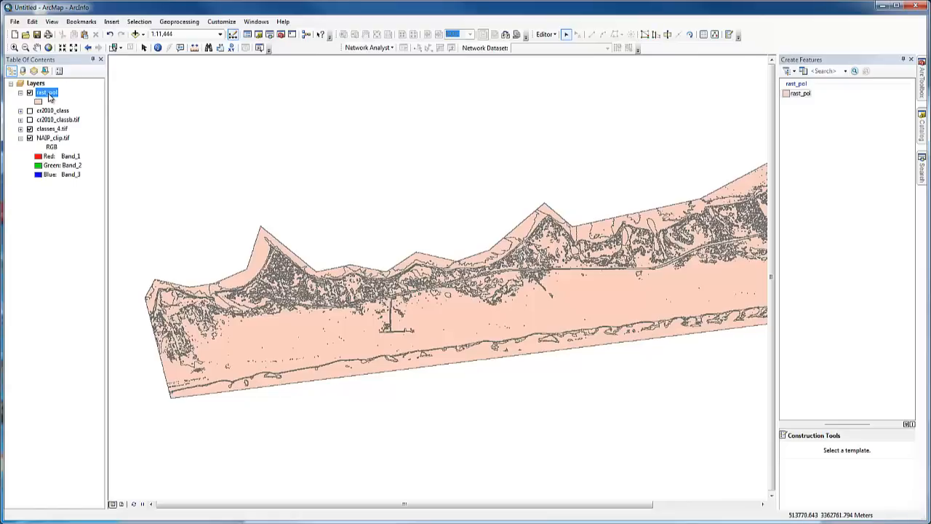
Step: Switch the Select Features tool to Select by Polygon
click(119, 48)
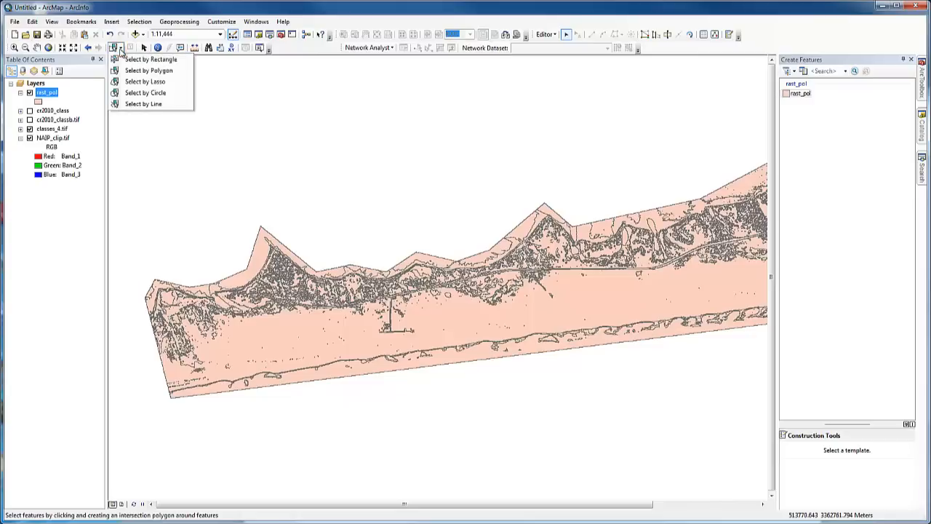
mouse_move(149, 70)
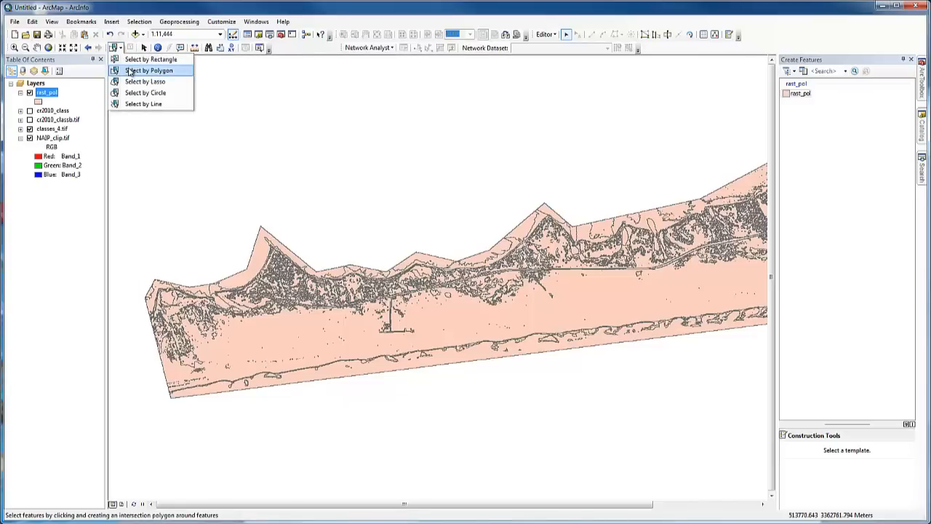
click(149, 70)
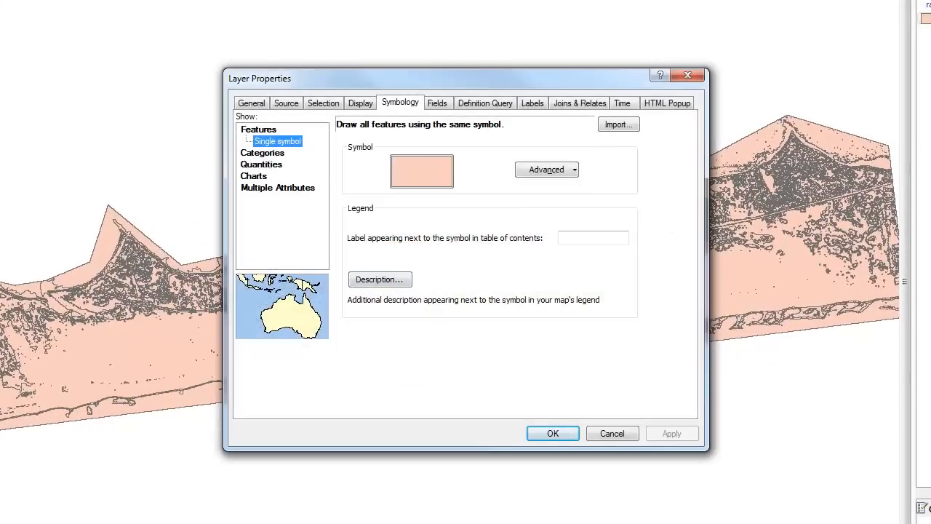
Step: Classify rast_pol by unique GRIDCODE values 1–4 with a new colour ramp, sorted in reverse
click(279, 153)
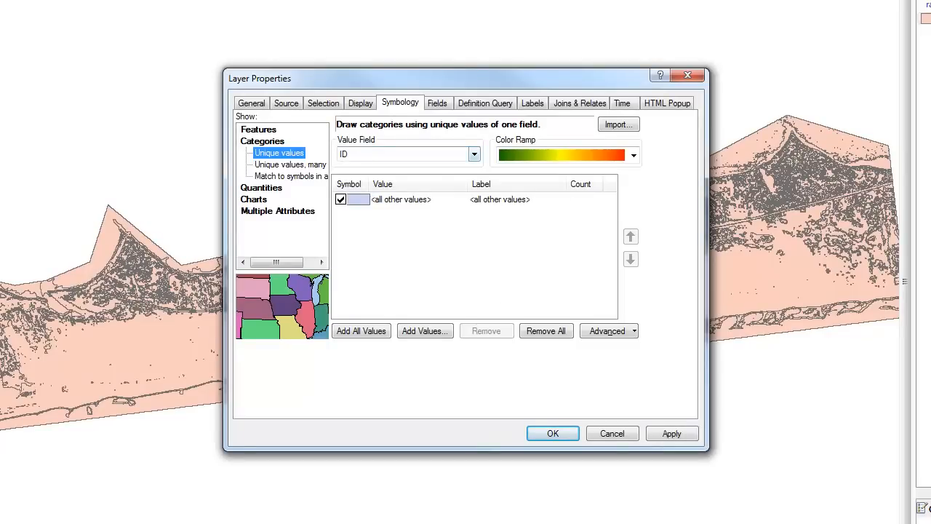
click(474, 155)
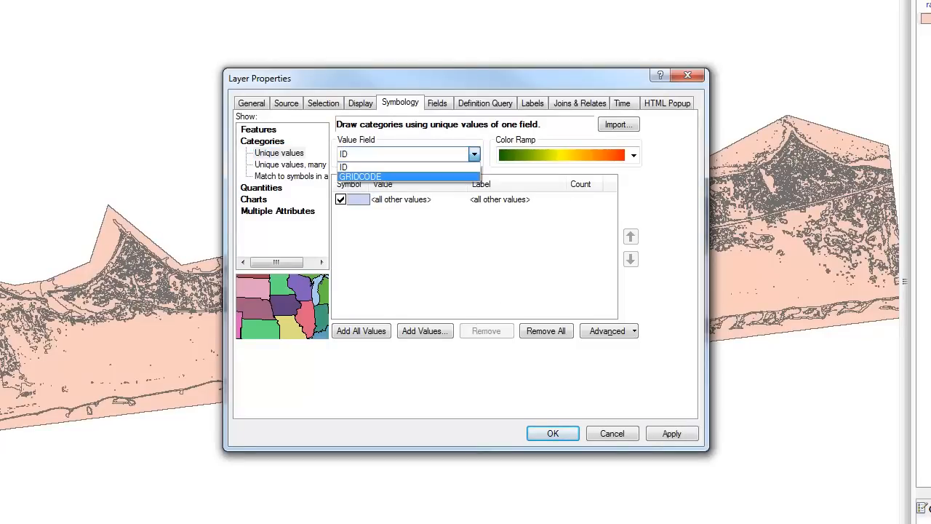
click(360, 176)
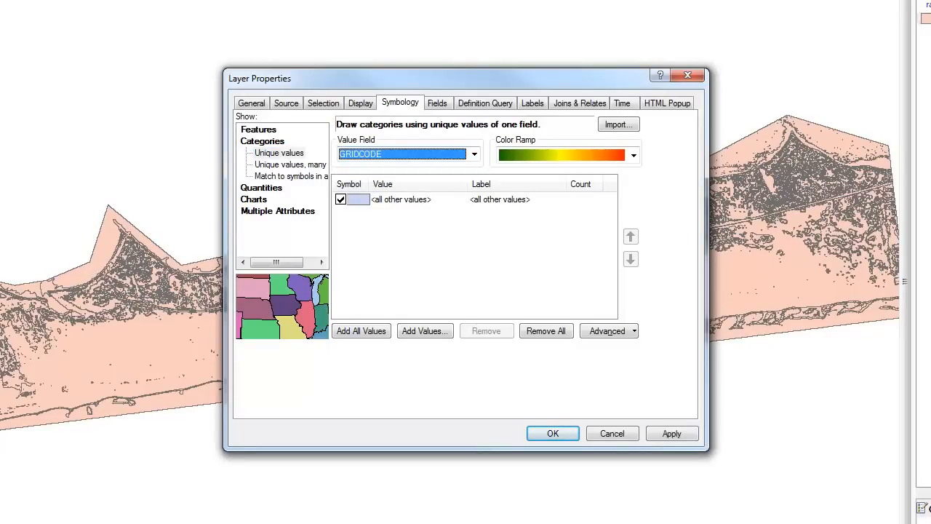
click(361, 331)
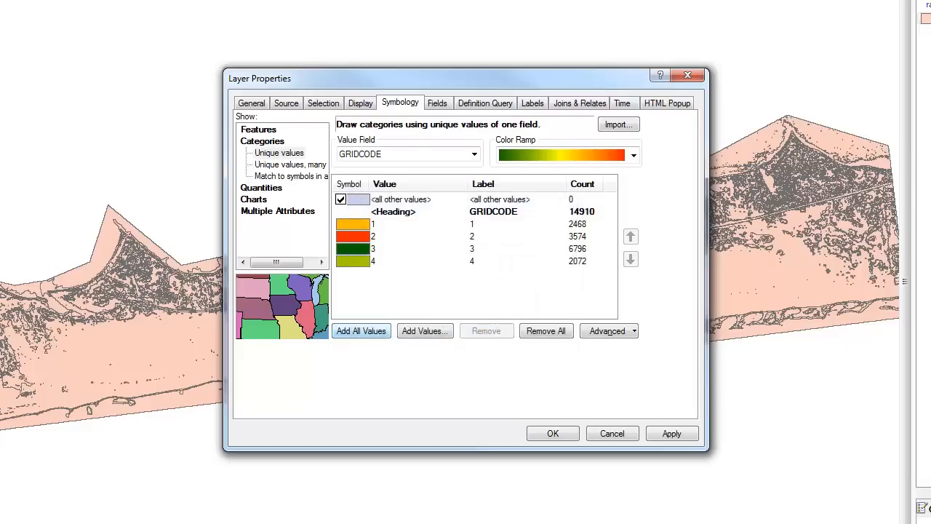
click(631, 154)
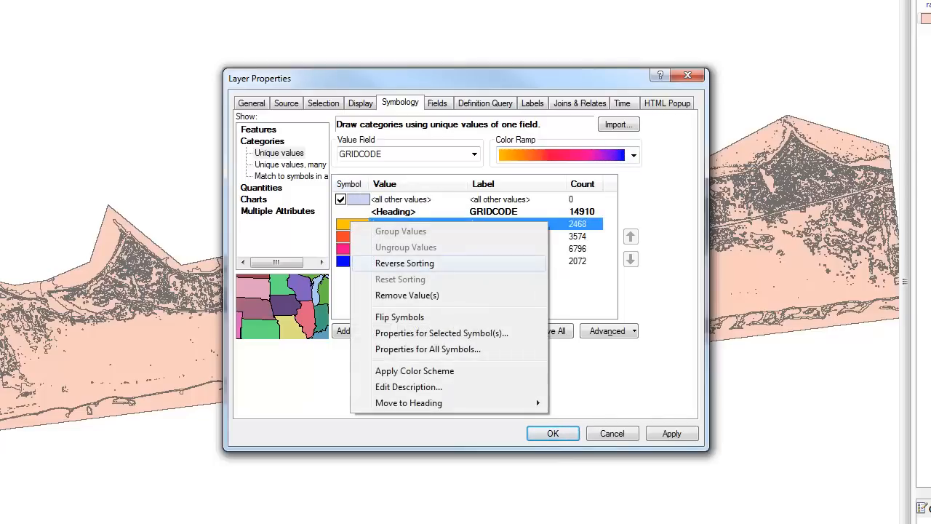
click(404, 262)
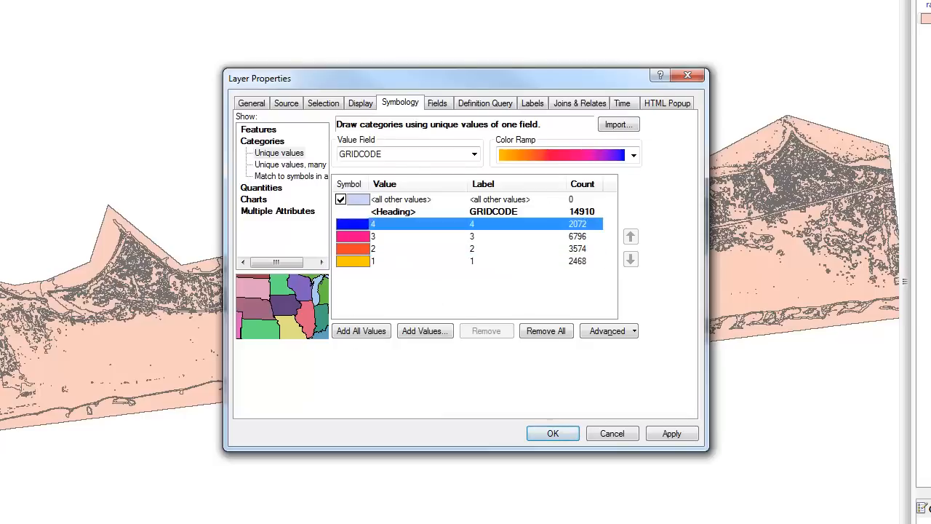
right_click(400, 224)
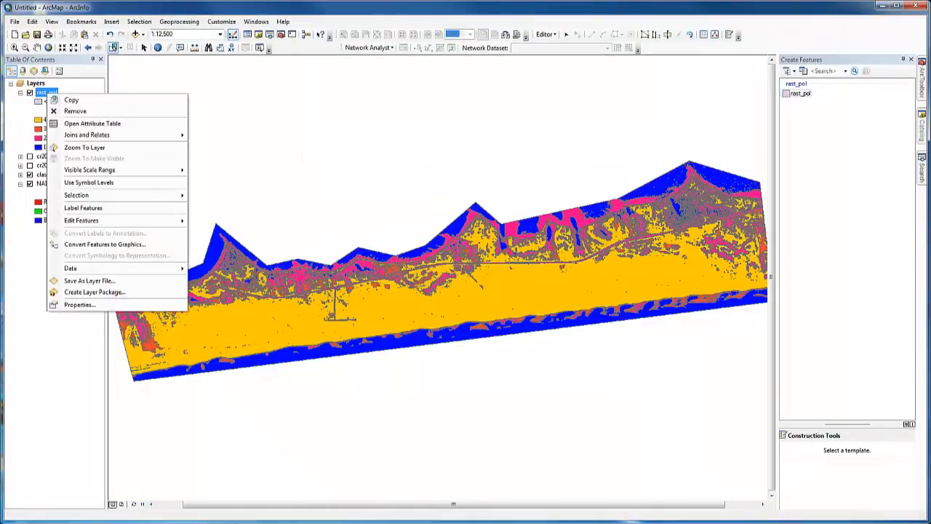
mouse_move(93, 122)
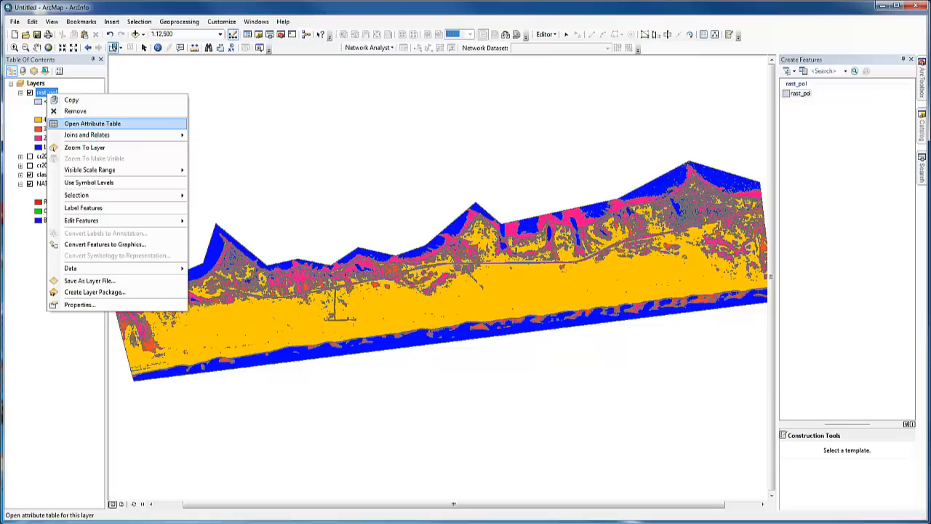
Step: Recalculate GRIDCODE to 1 for the selected rast_pol polygons via the attribute table
click(93, 122)
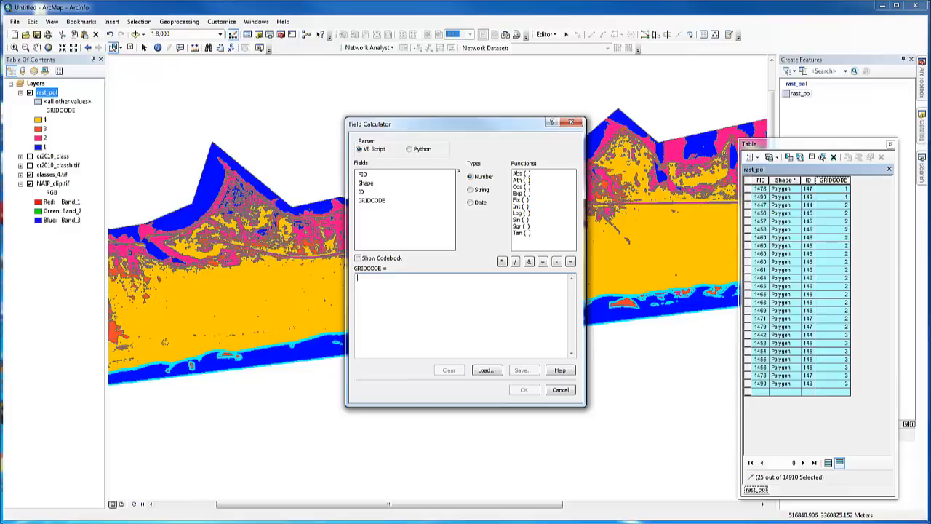
text(1)
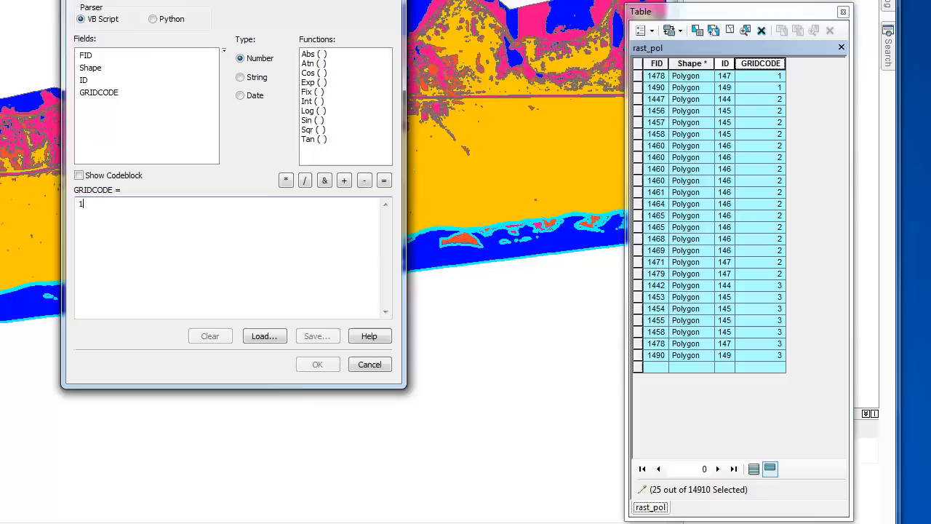
click(317, 363)
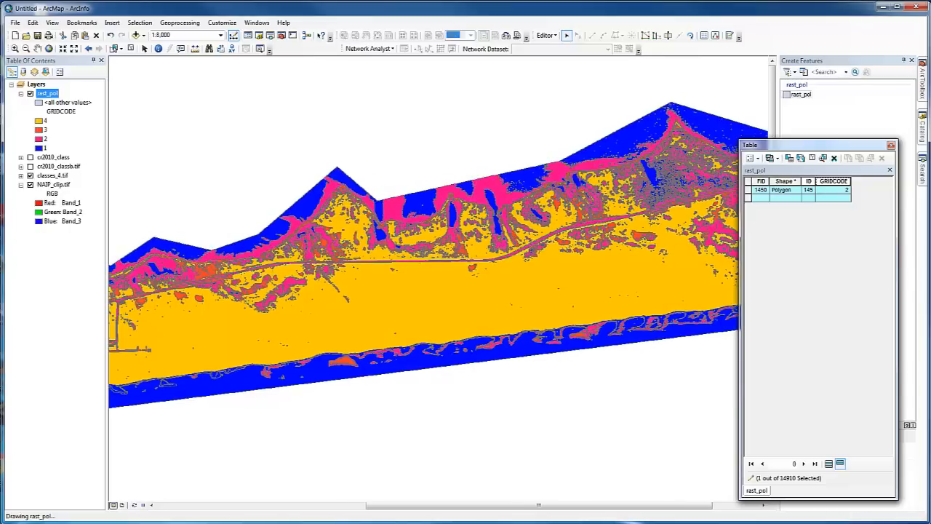
Step: Zoom in on the coastline polygons to inspect the edited classes
click(669, 35)
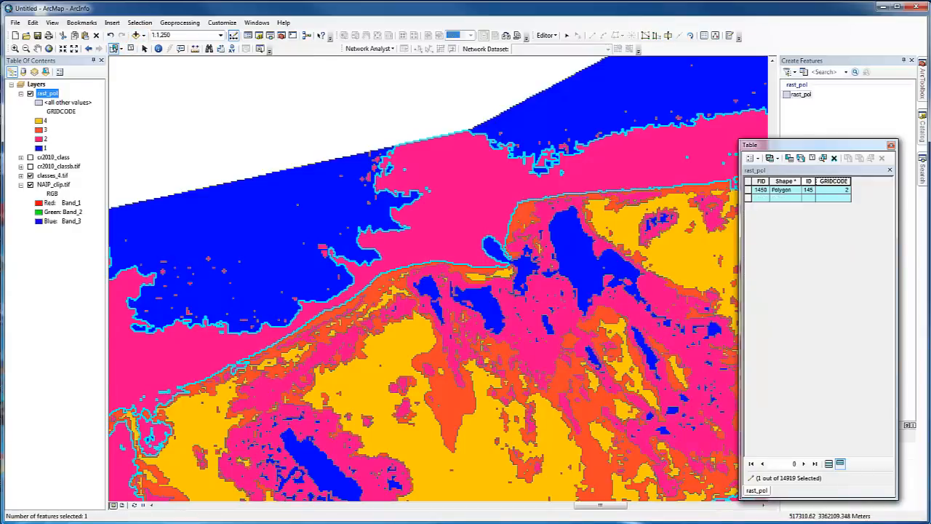
scroll(down, 3)
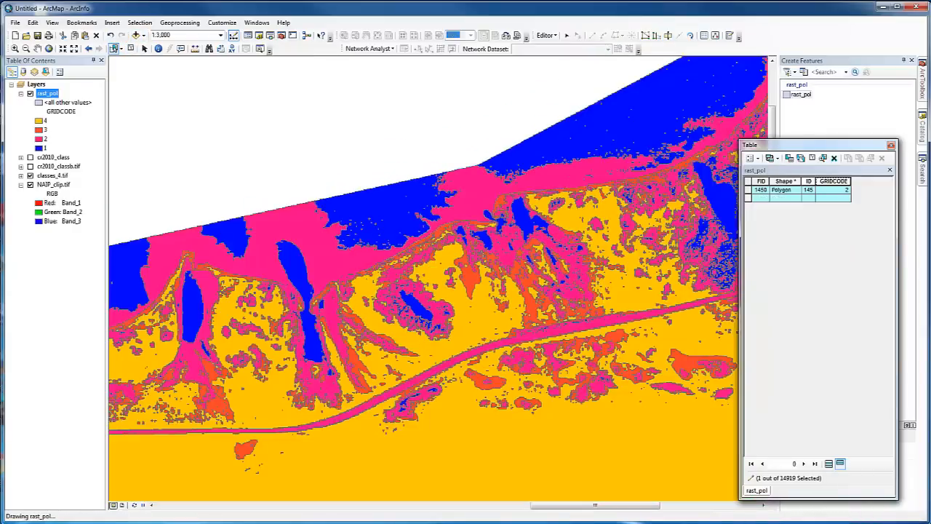